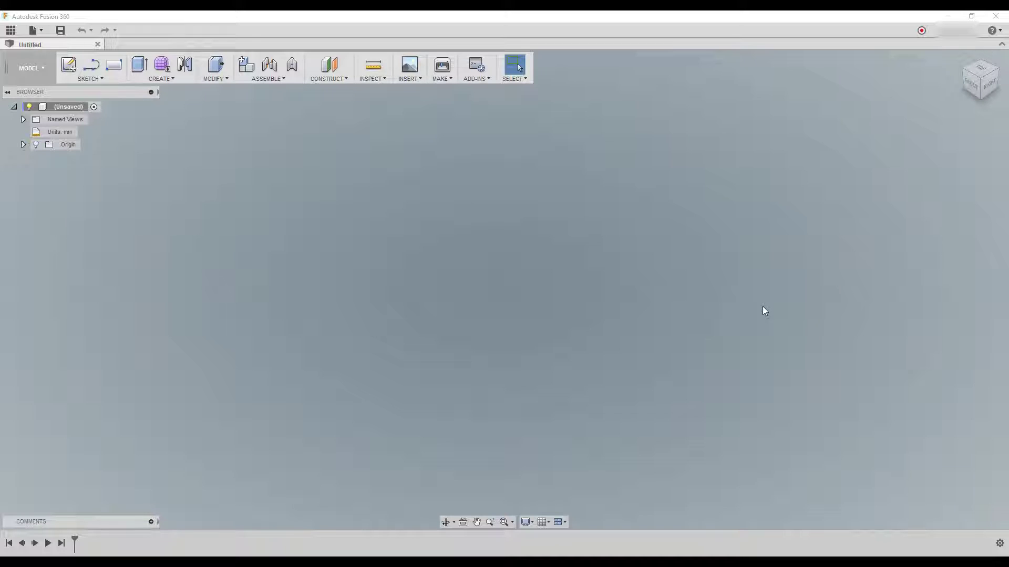
mouse_move(735, 213)
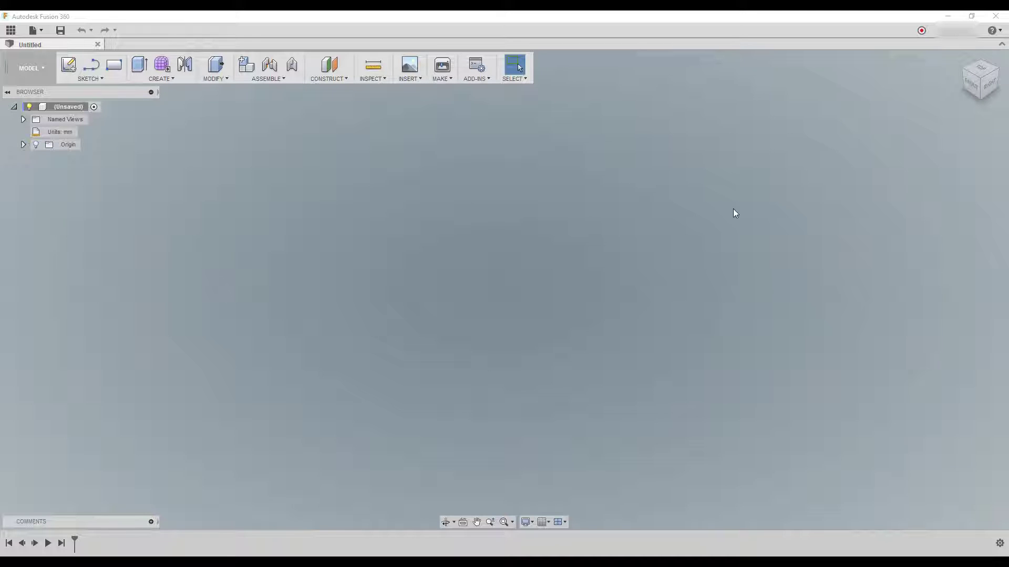
mouse_move(477, 66)
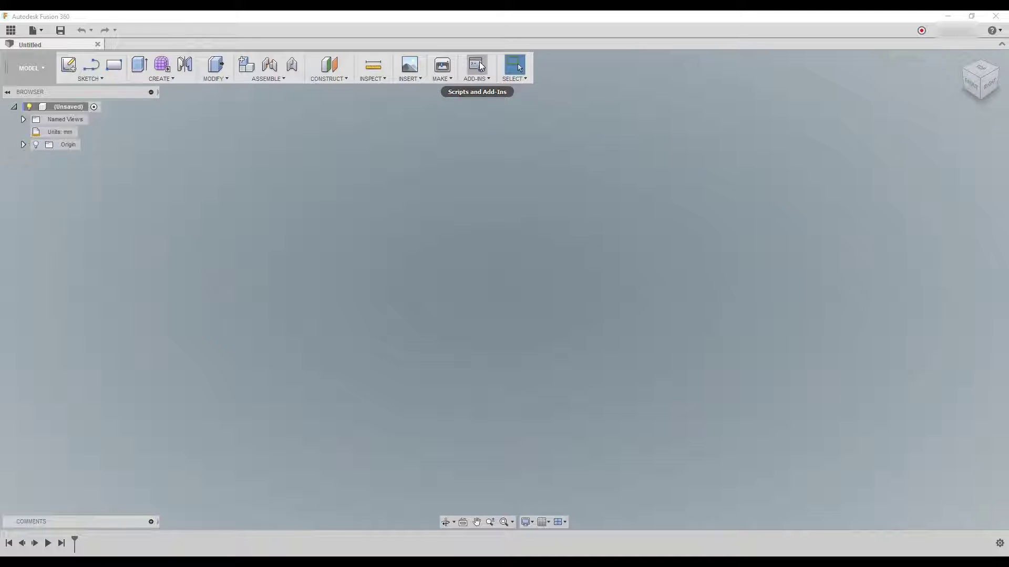
Step: Browse the Scripts and Add-Ins dialog's sample scripts and installed add-ins, then close it
click(476, 67)
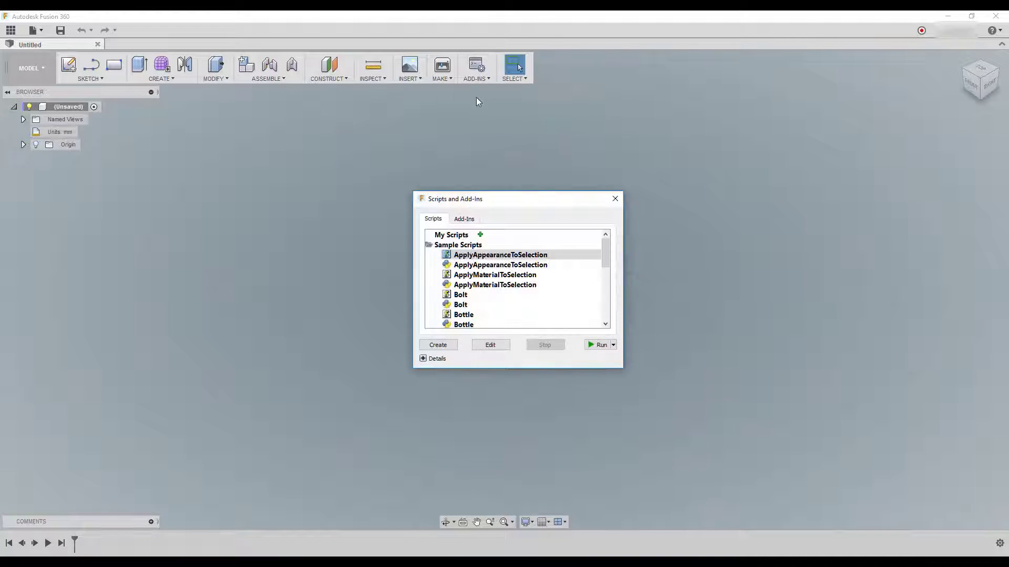
drag(455, 198, 519, 159)
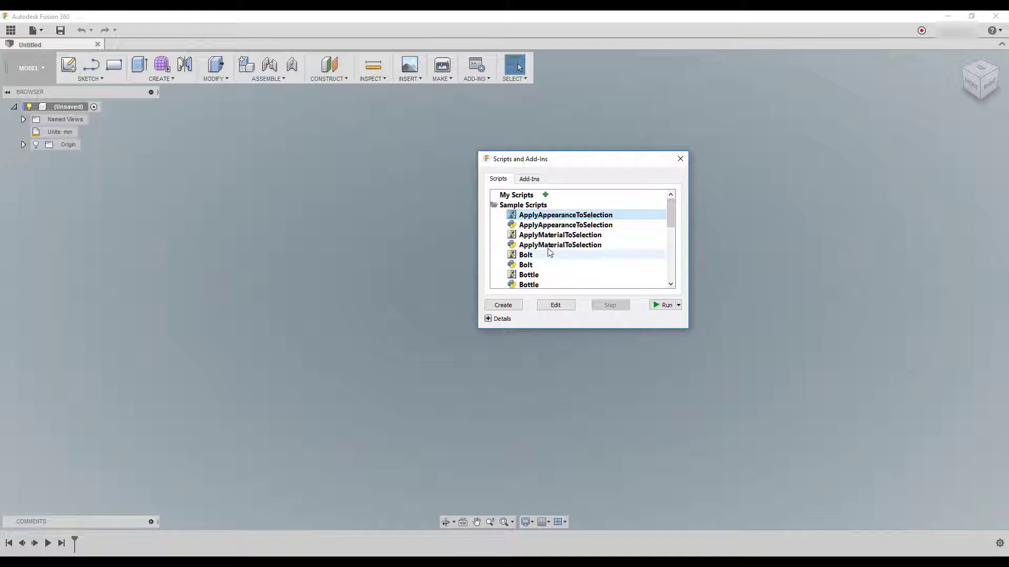
click(560, 234)
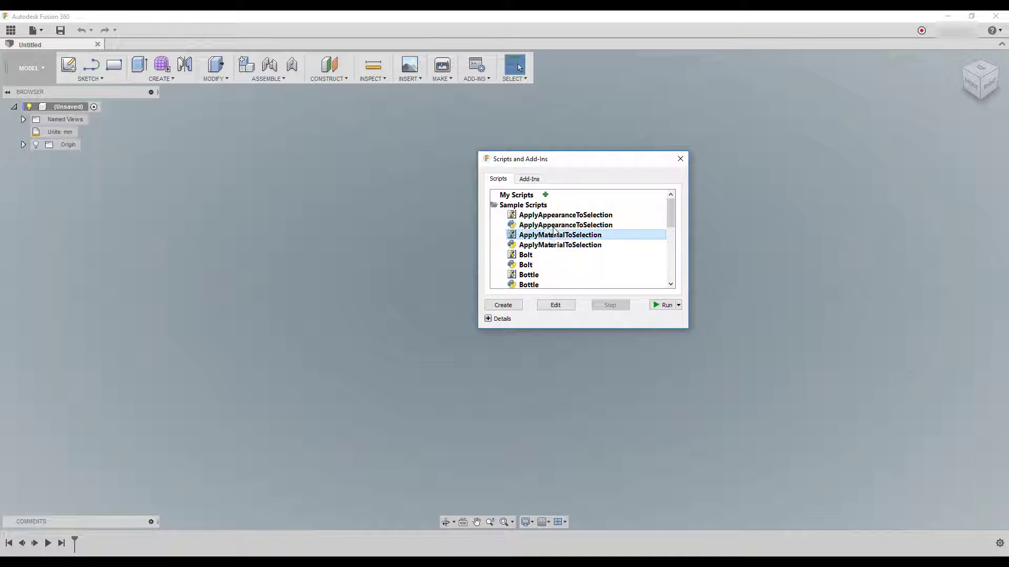
click(566, 225)
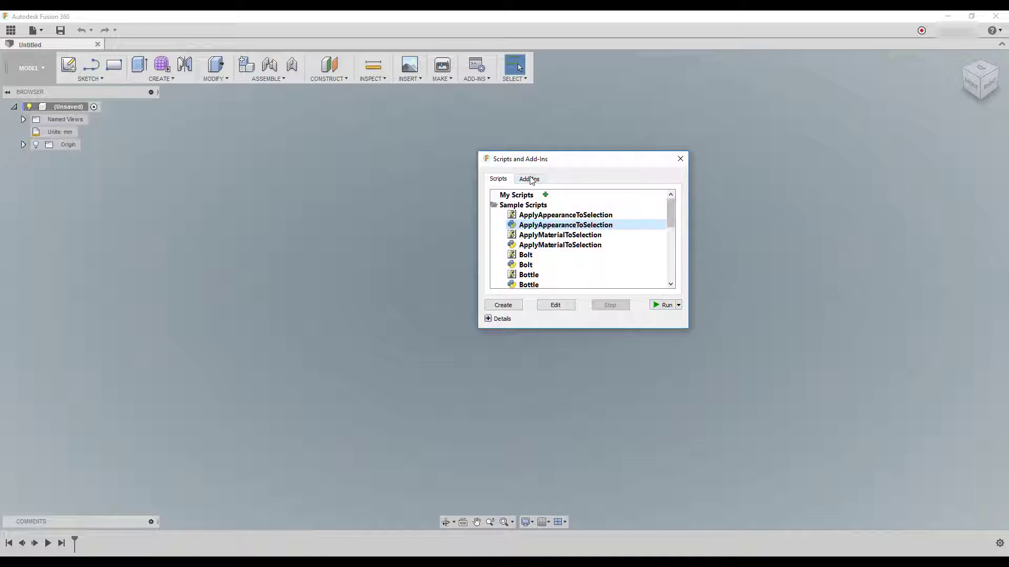
click(528, 179)
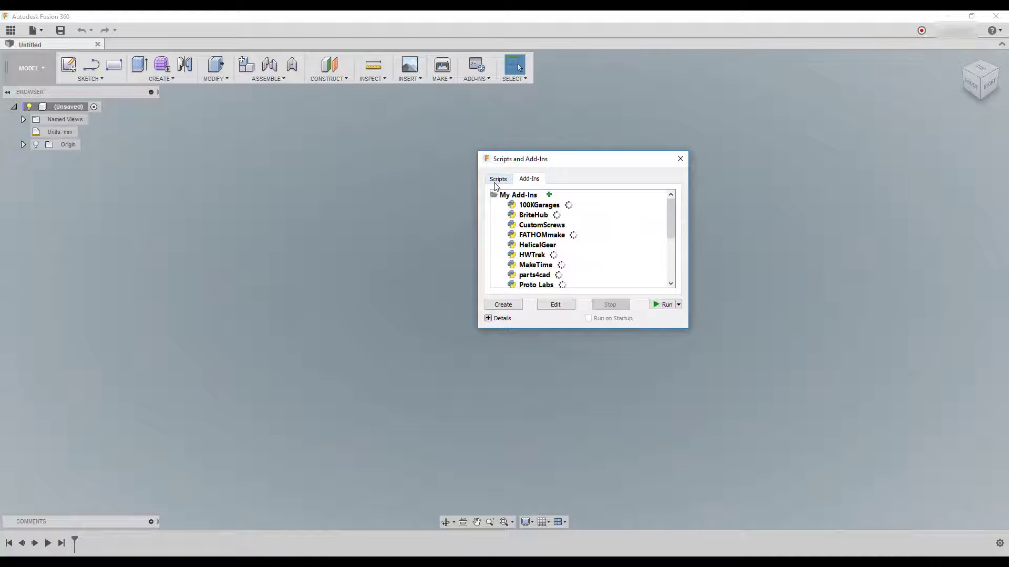
click(498, 179)
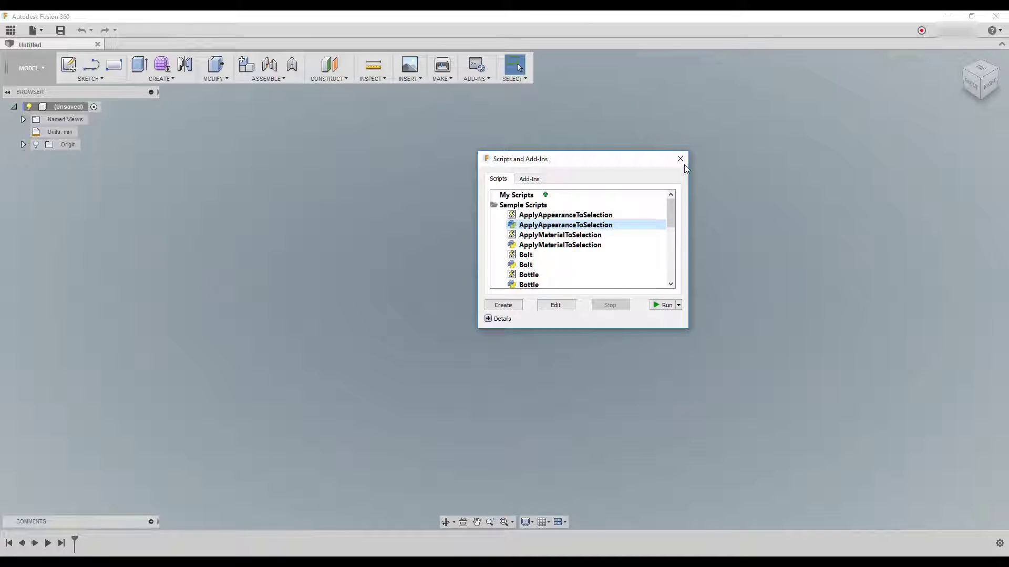
click(680, 158)
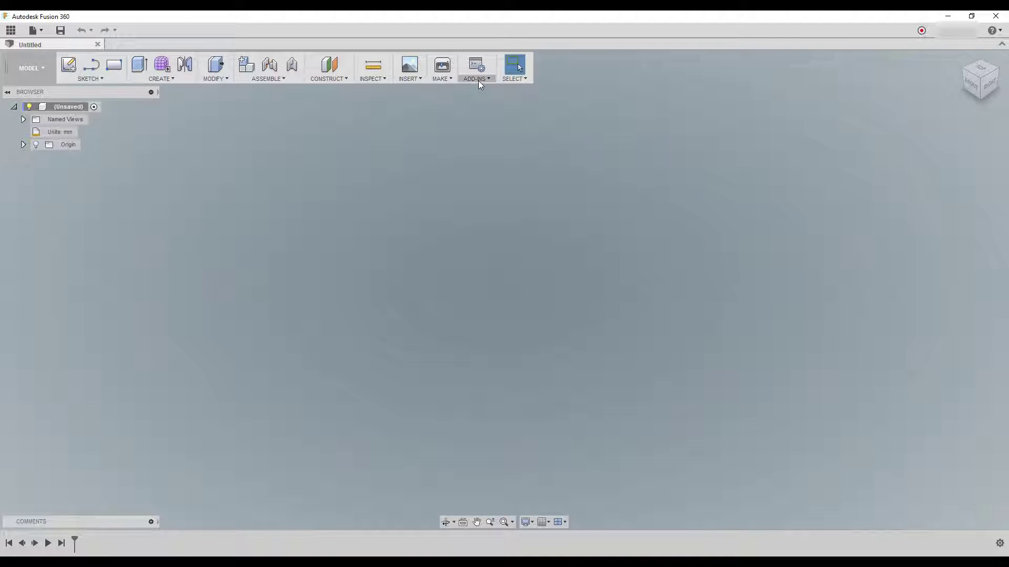
Step: Launch the Fusion 360 App Store from the Add-Ins dropdown
click(475, 69)
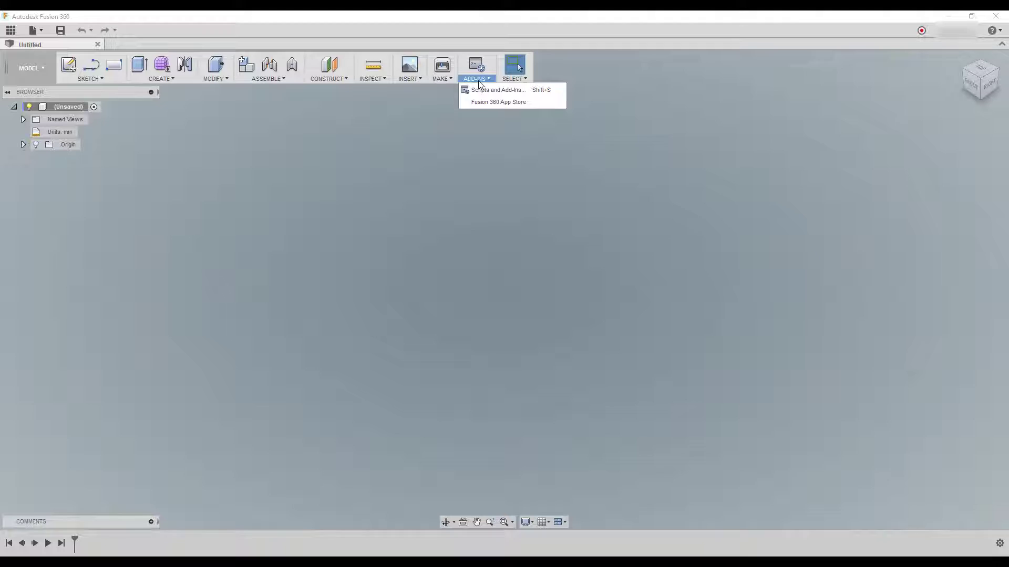
mouse_move(498, 102)
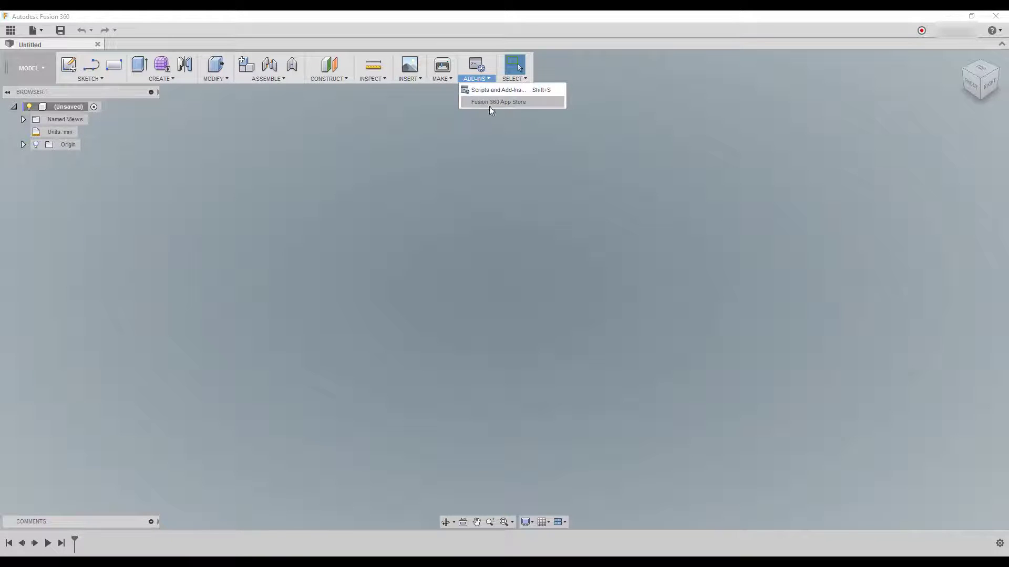
mouse_move(508, 107)
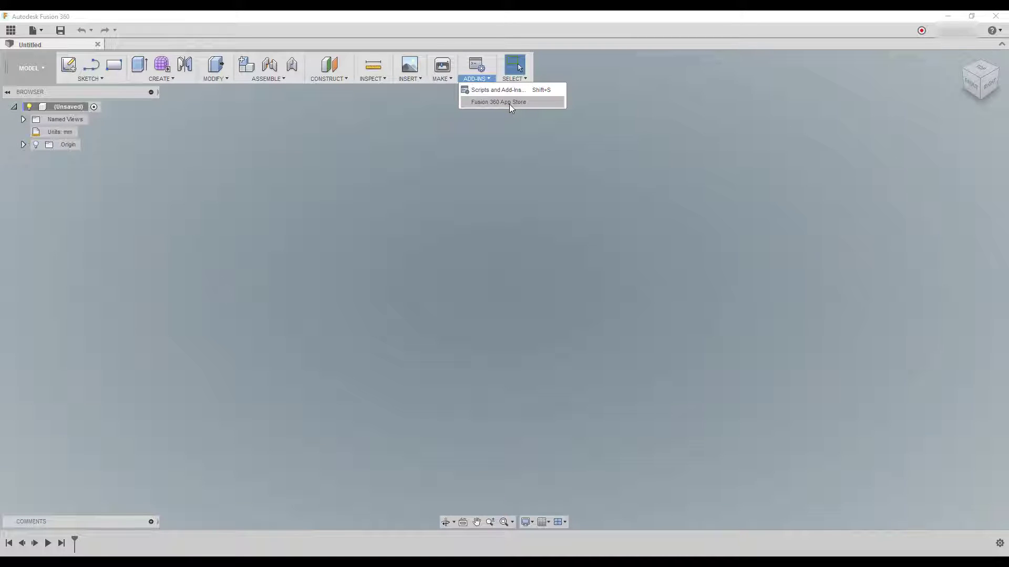
click(498, 101)
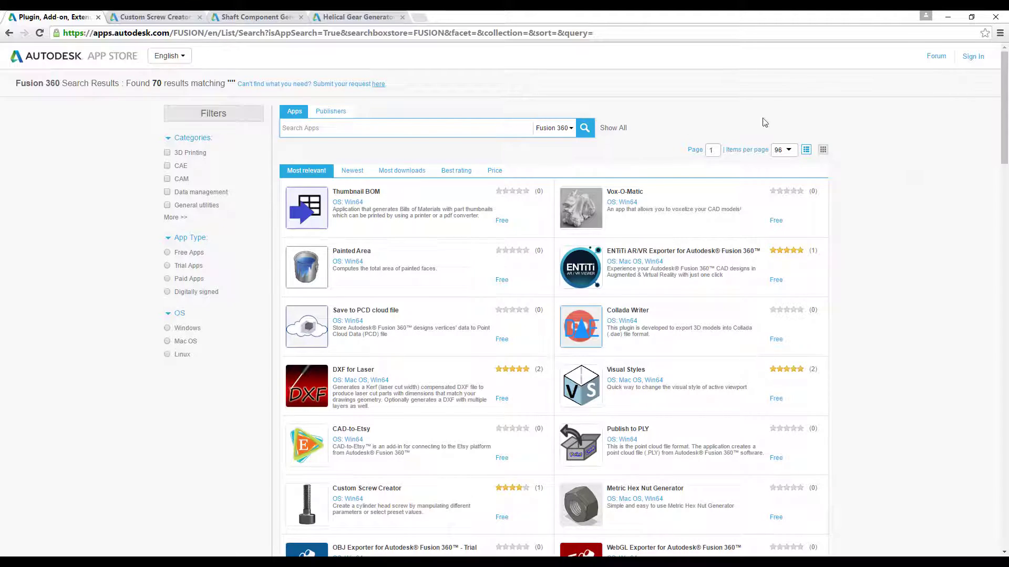
mouse_move(902, 224)
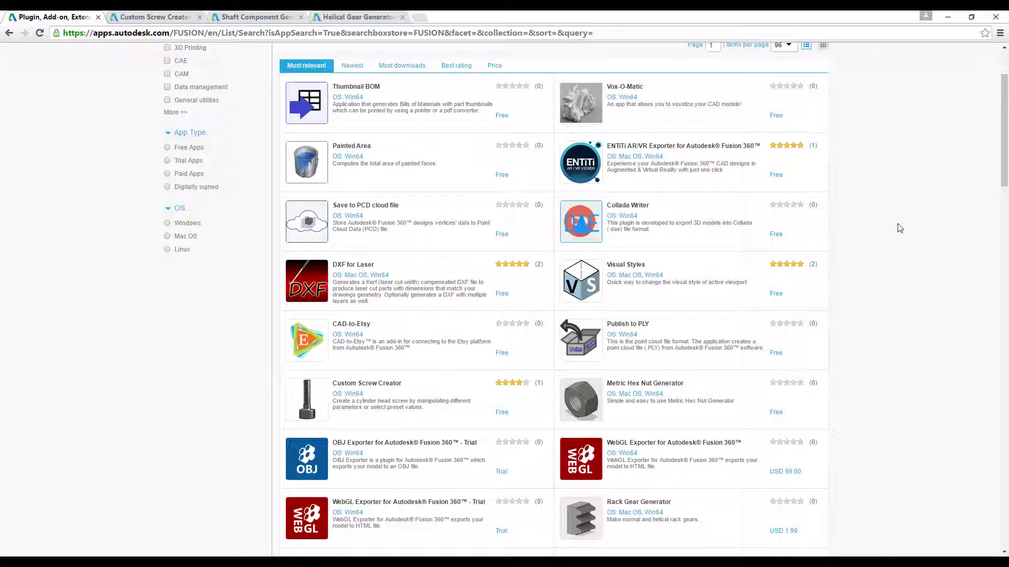
mouse_move(868, 298)
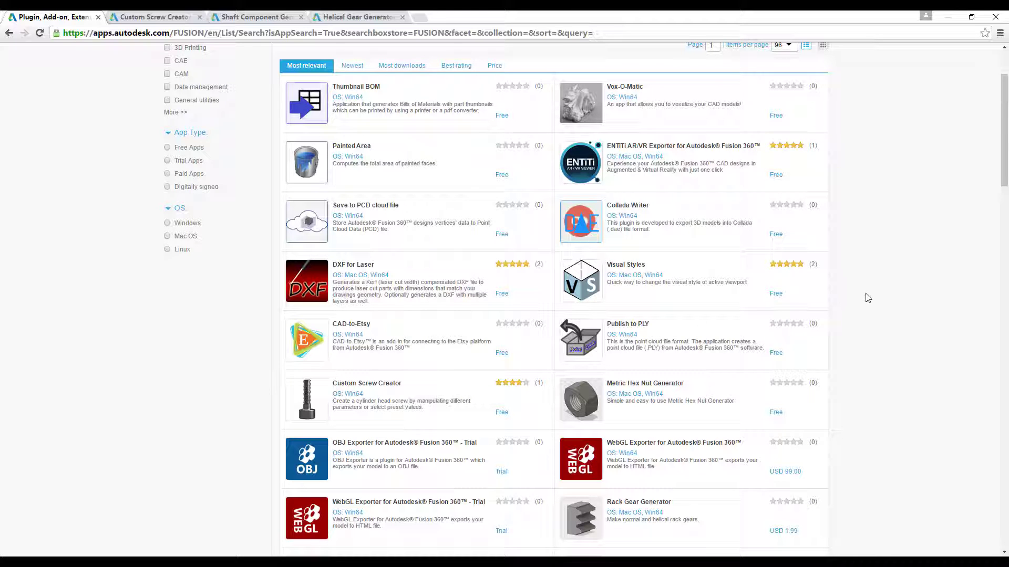
mouse_move(196, 548)
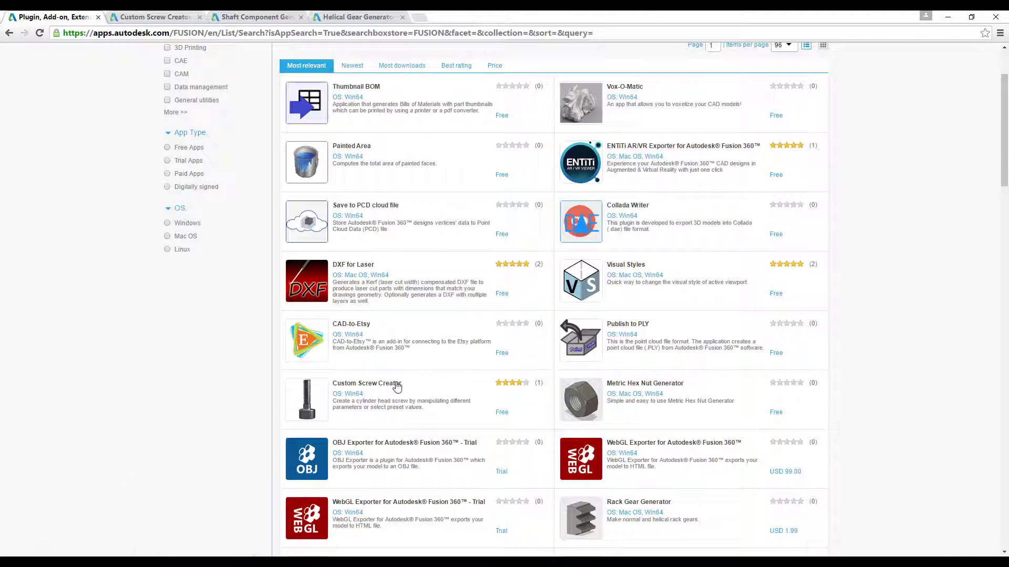
Step: Open the Custom Screw Creator listing and download the add-in
click(365, 383)
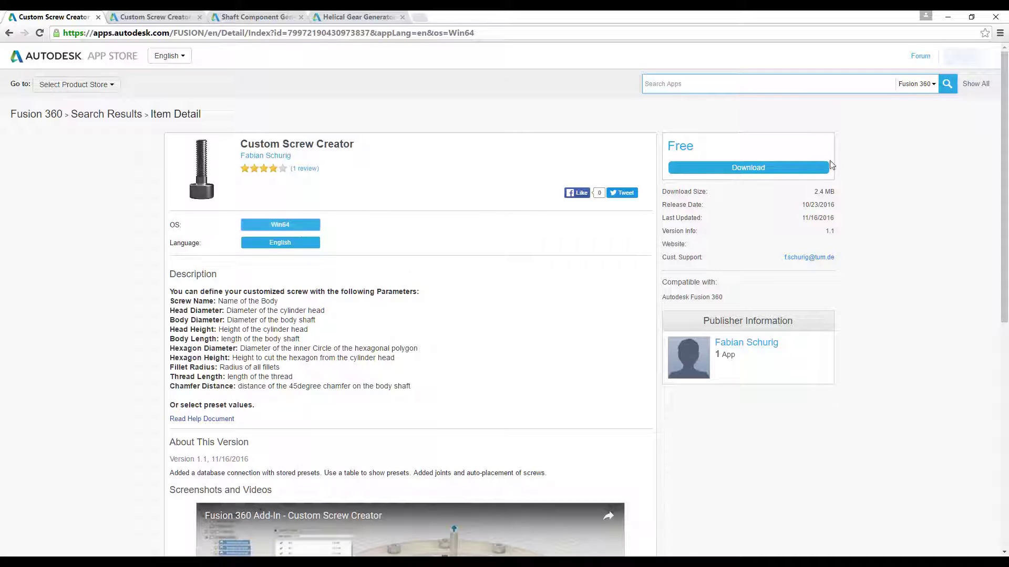
click(747, 167)
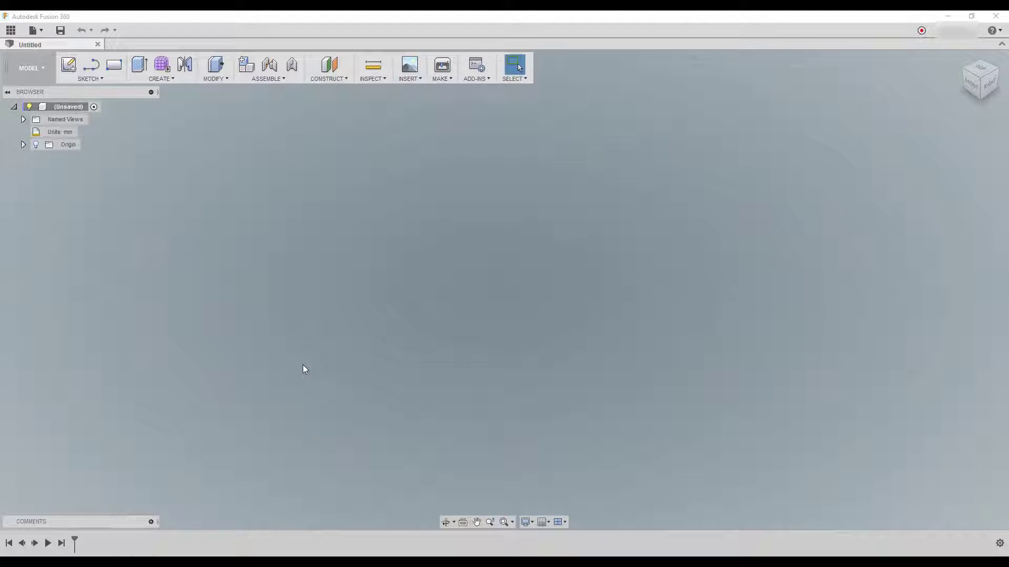
mouse_move(834, 79)
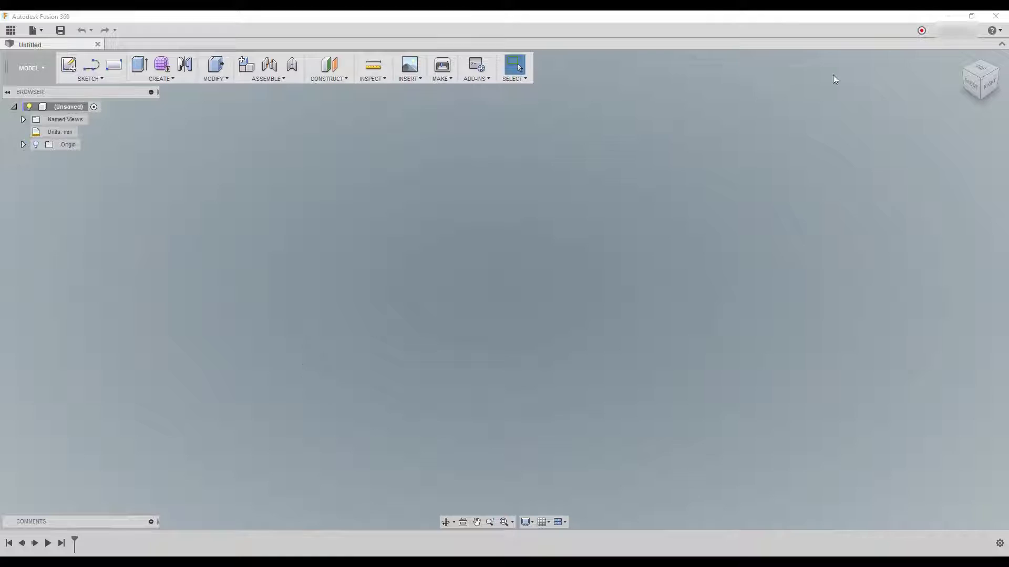
mouse_move(712, 149)
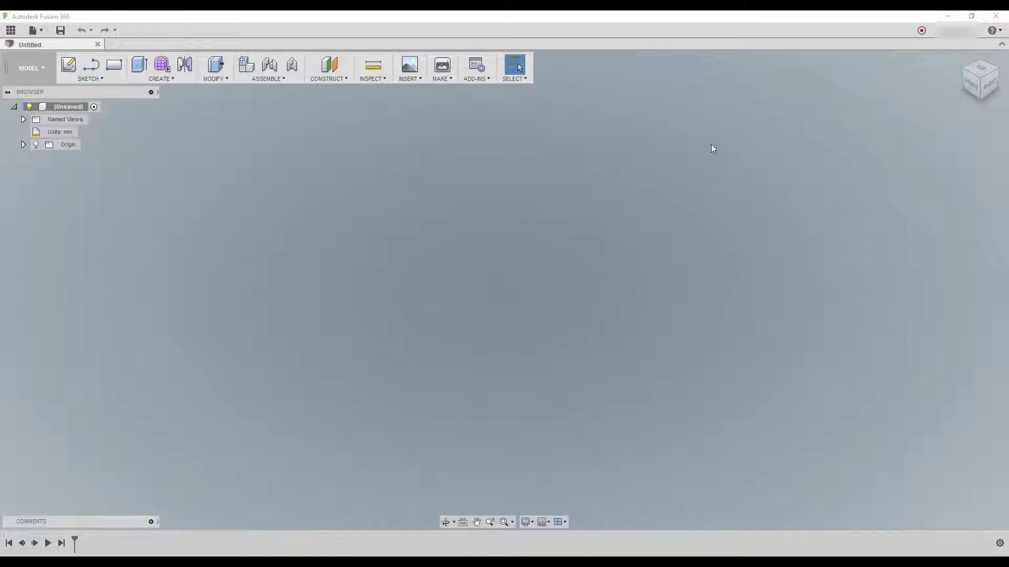
mouse_move(353, 170)
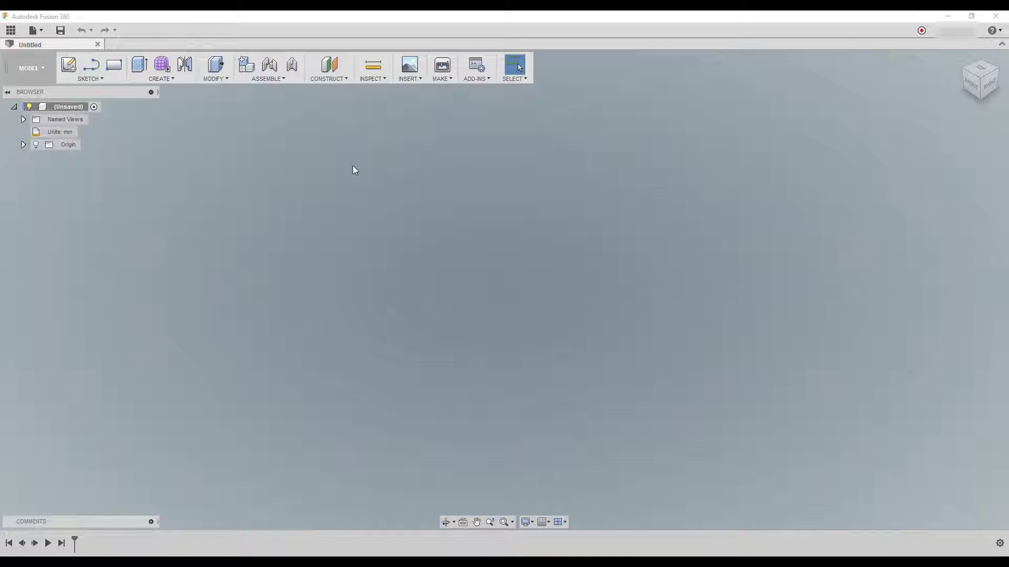
Step: Run the CustomScrews add-in from the installed add-ins list
click(475, 64)
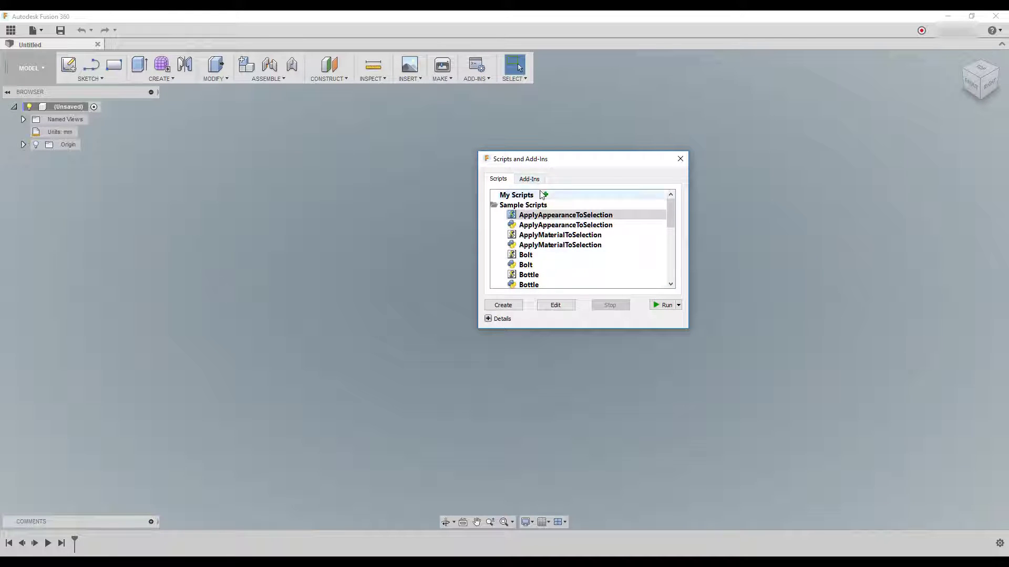
click(529, 179)
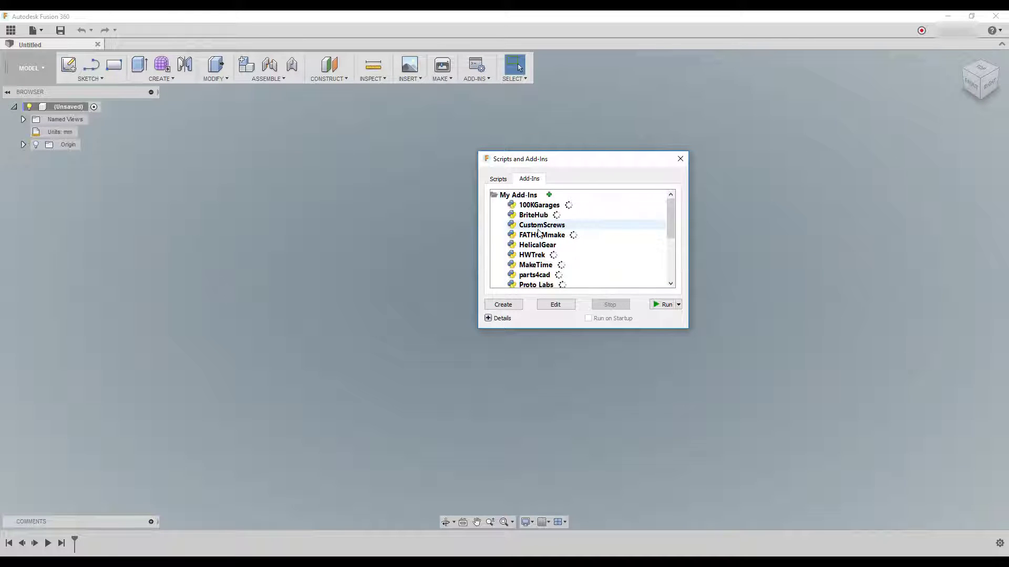
click(543, 225)
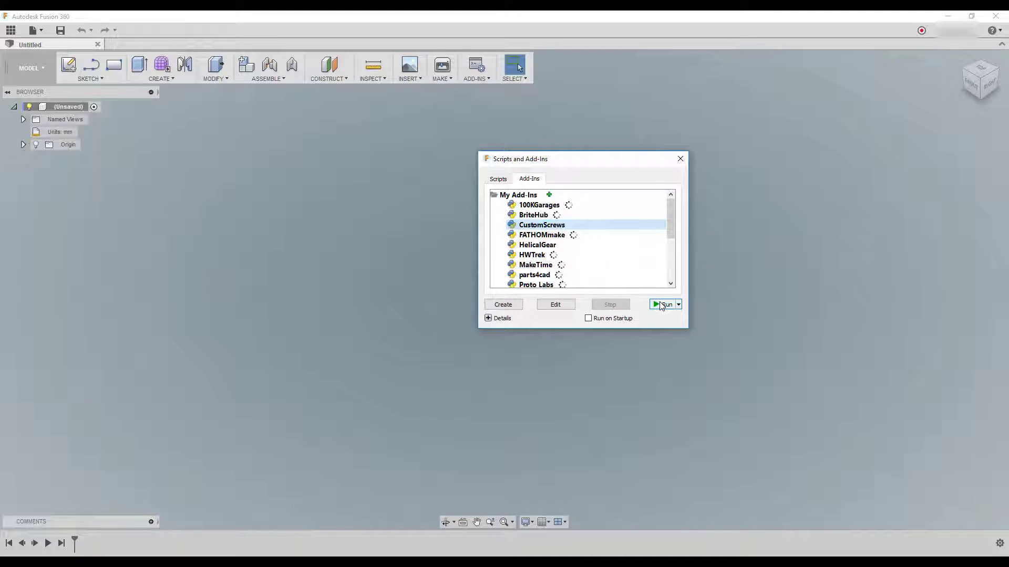
mouse_move(664, 304)
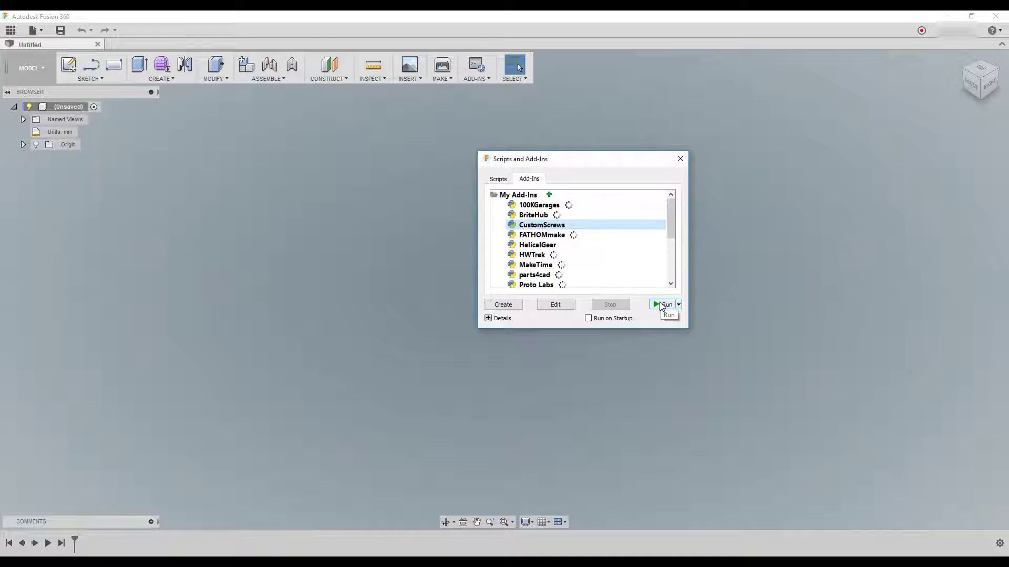
click(664, 305)
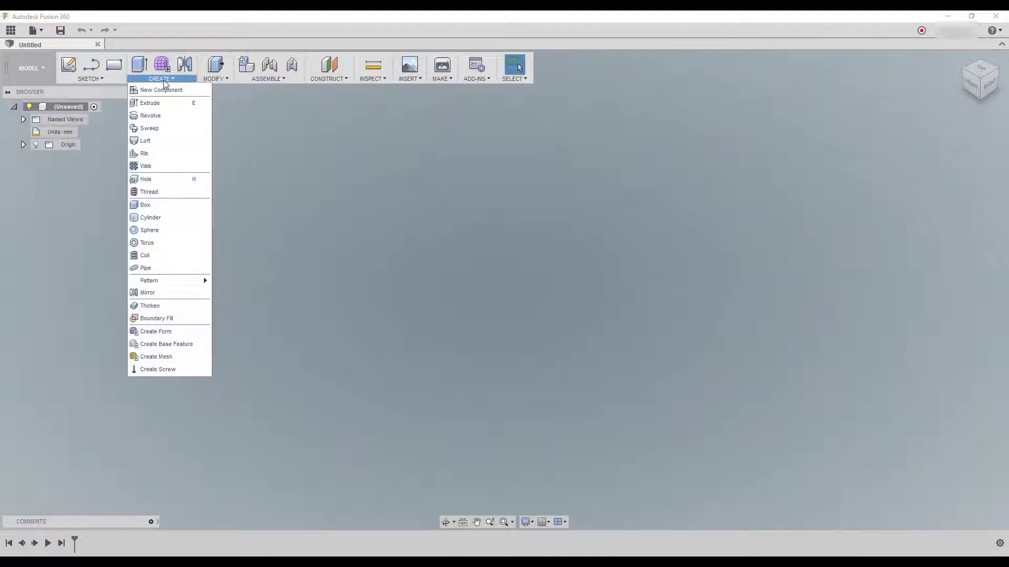
mouse_move(157, 369)
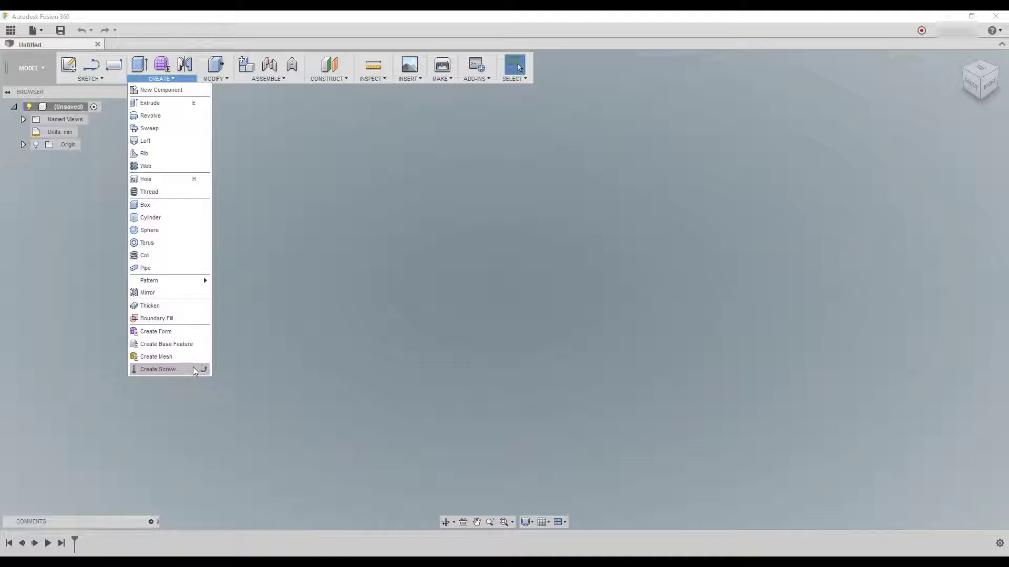
Step: Create a custom screw with head diameter 10 and hexagon diameter 5
click(157, 369)
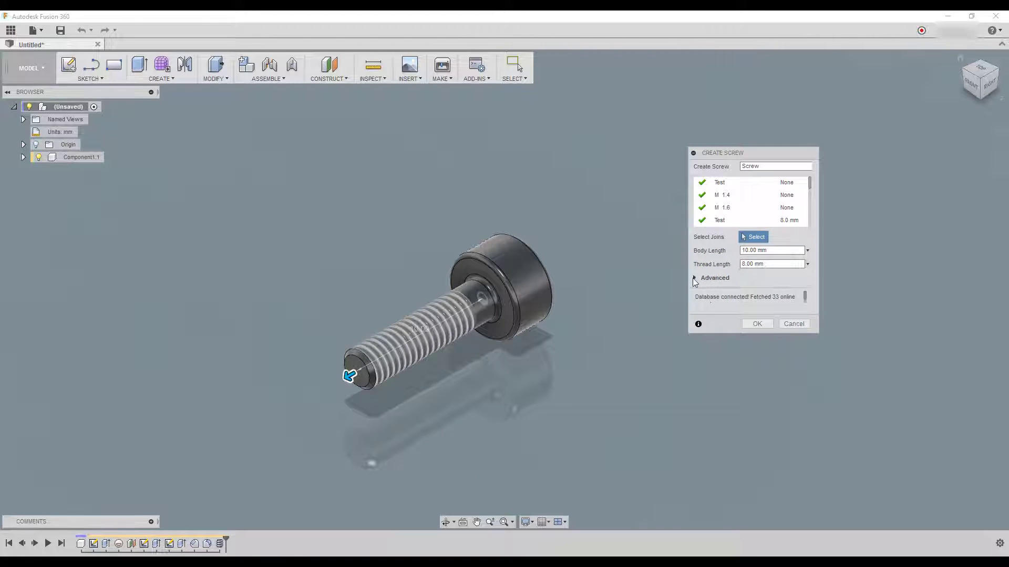
click(695, 278)
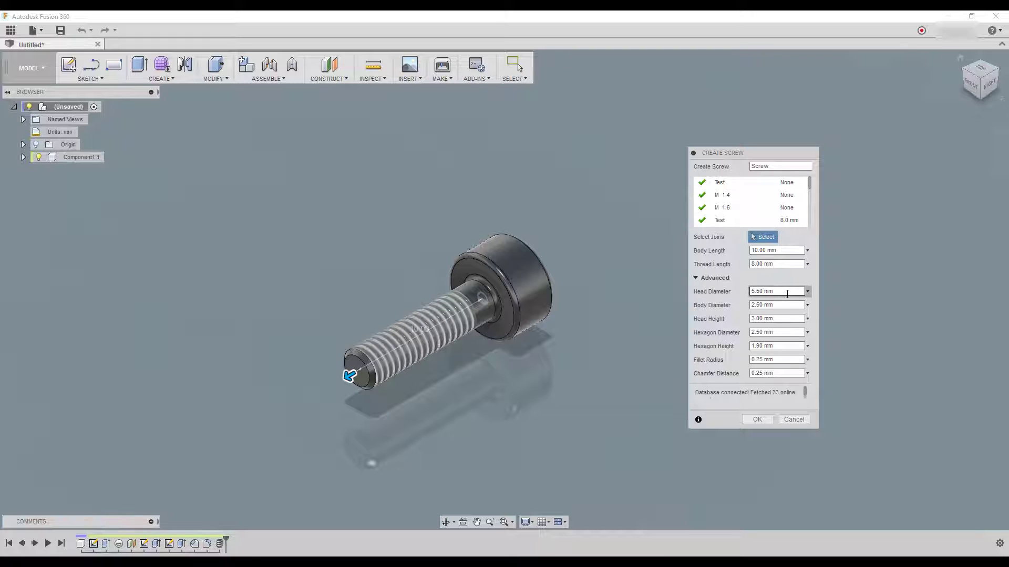
text(1)
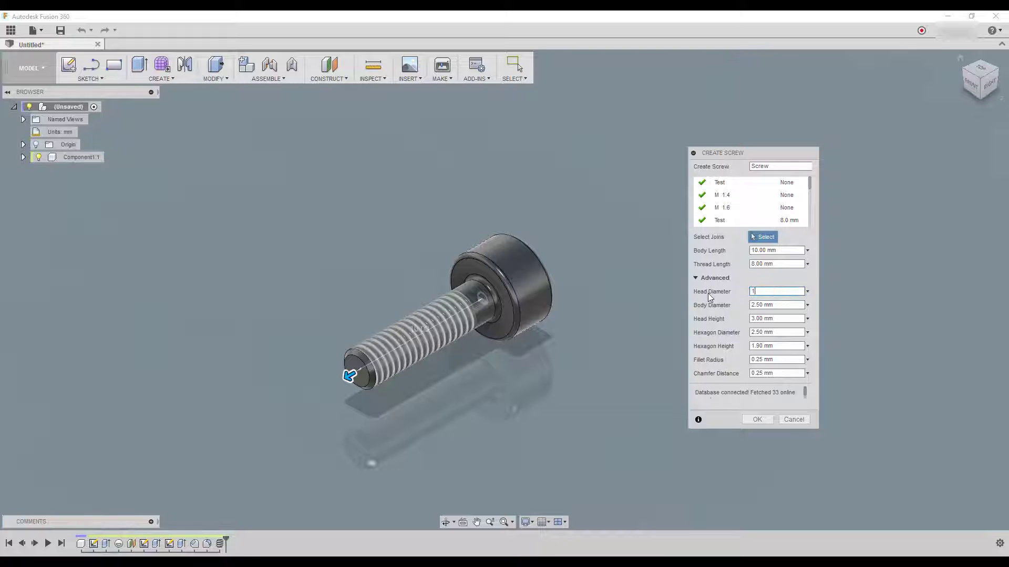
text(0)
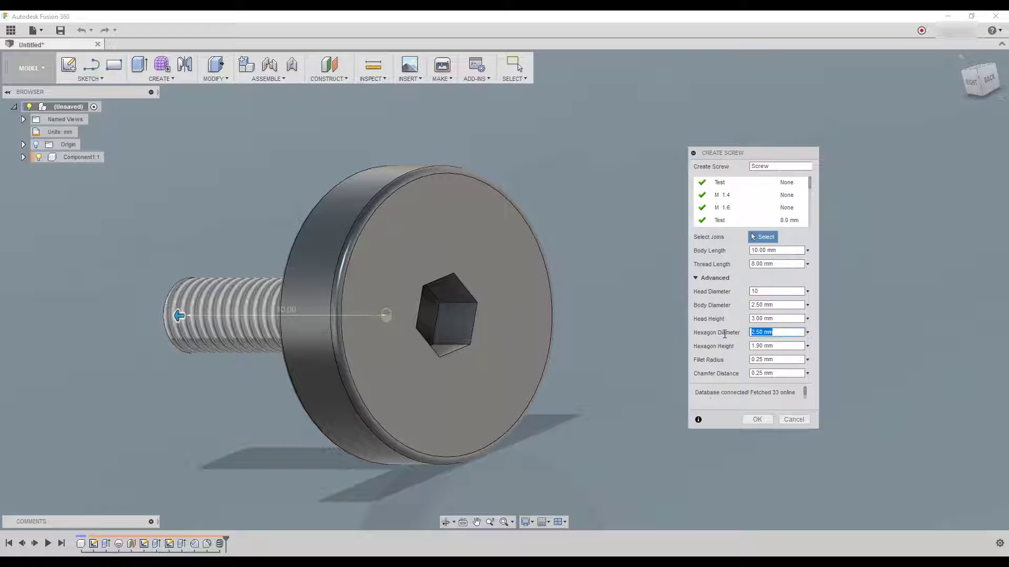
text(5)
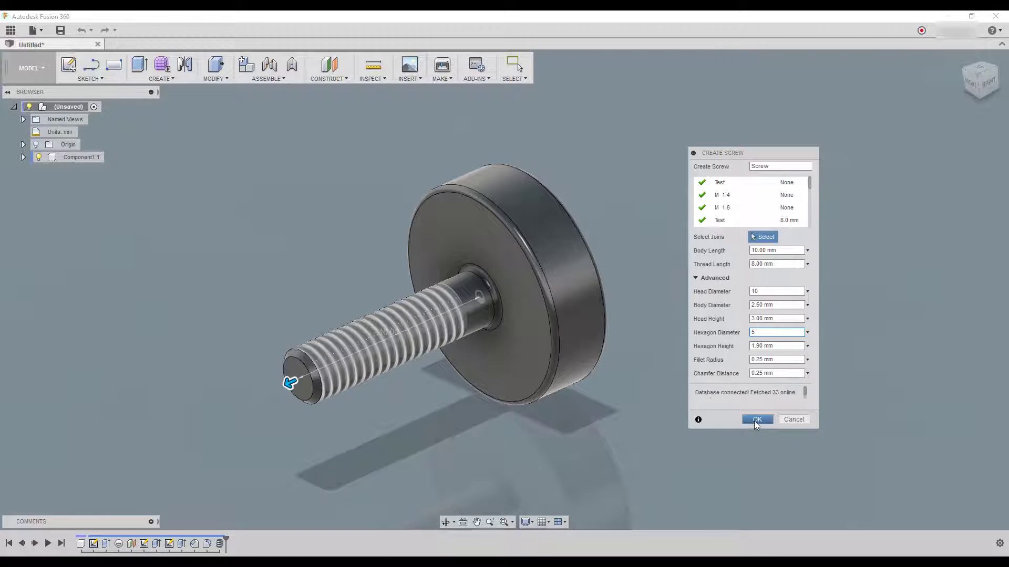
click(757, 419)
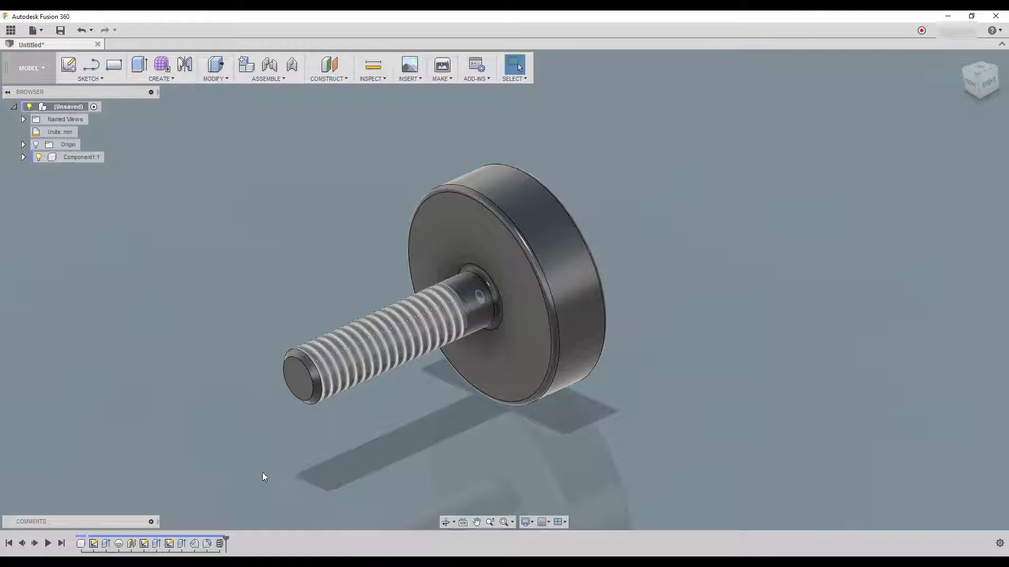
Step: Edit the screw's thread feature to Modeled so the threads become real geometry
drag(262, 477, 656, 297)
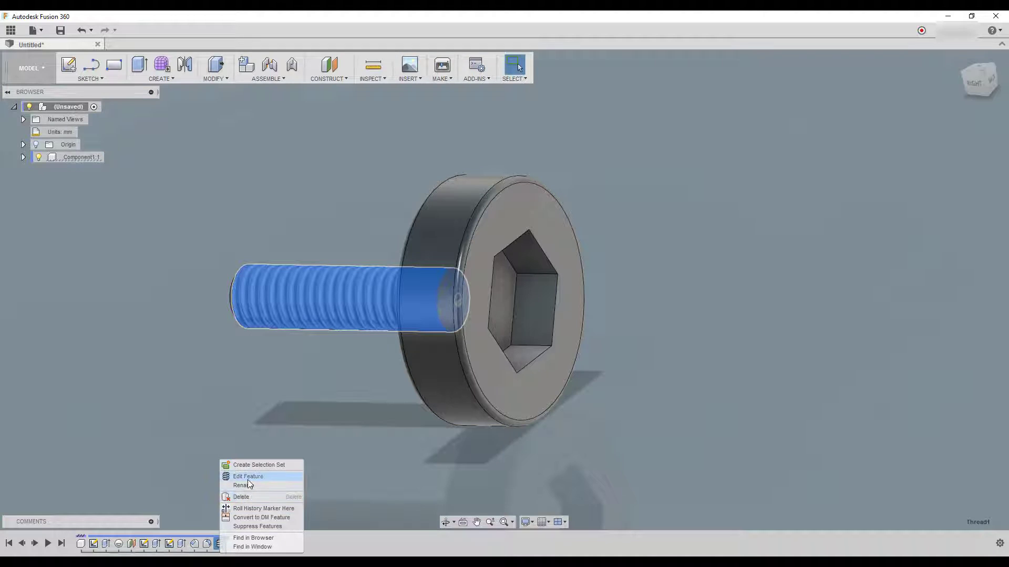
click(248, 477)
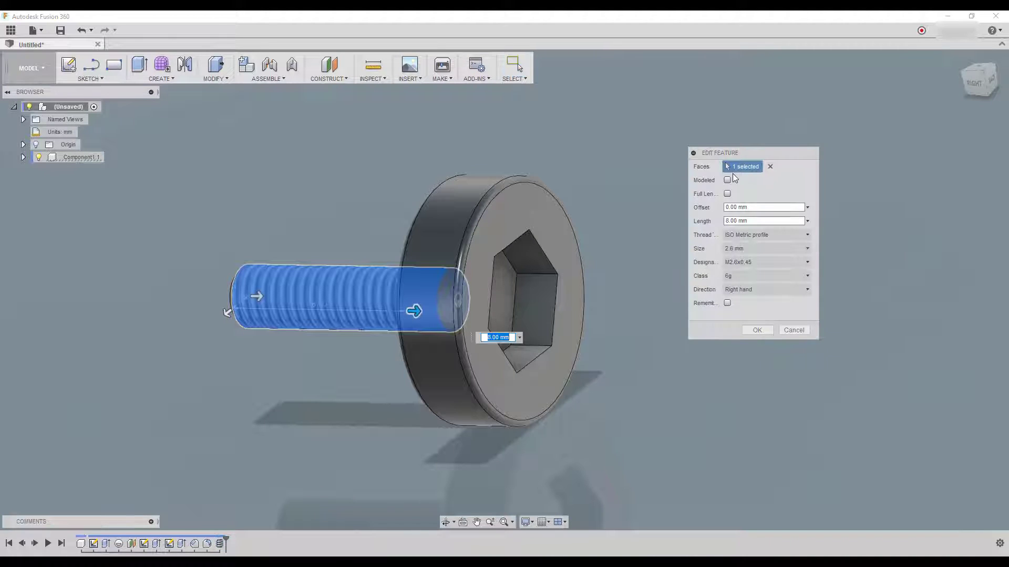
click(727, 179)
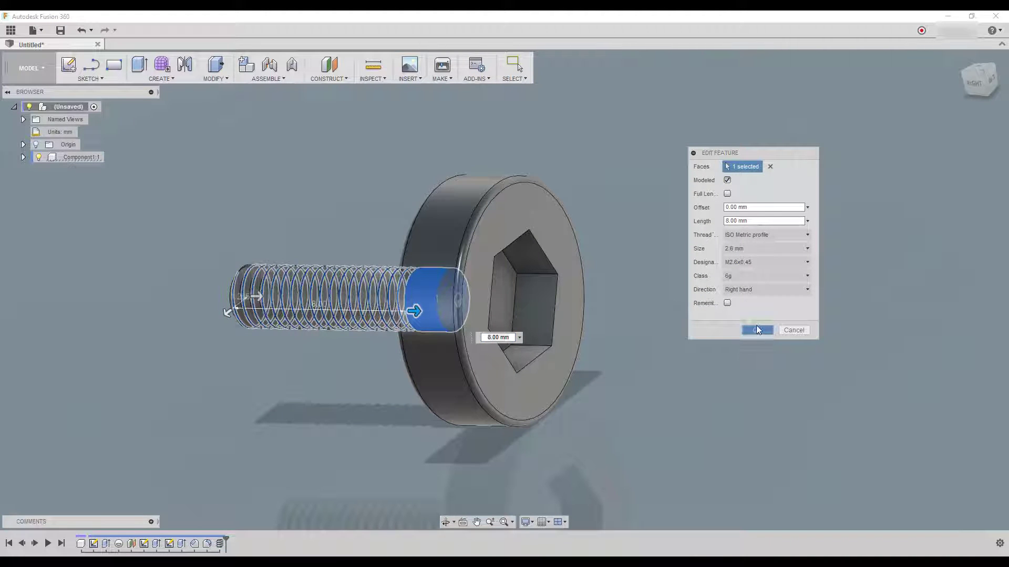
click(756, 330)
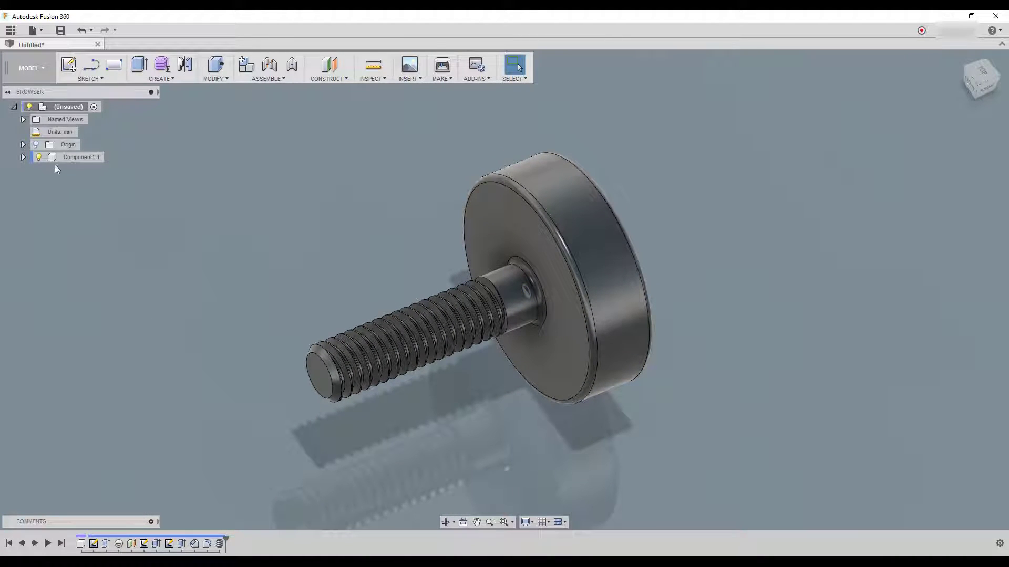
Step: Select the component in the browser and browse the Create menu
click(23, 157)
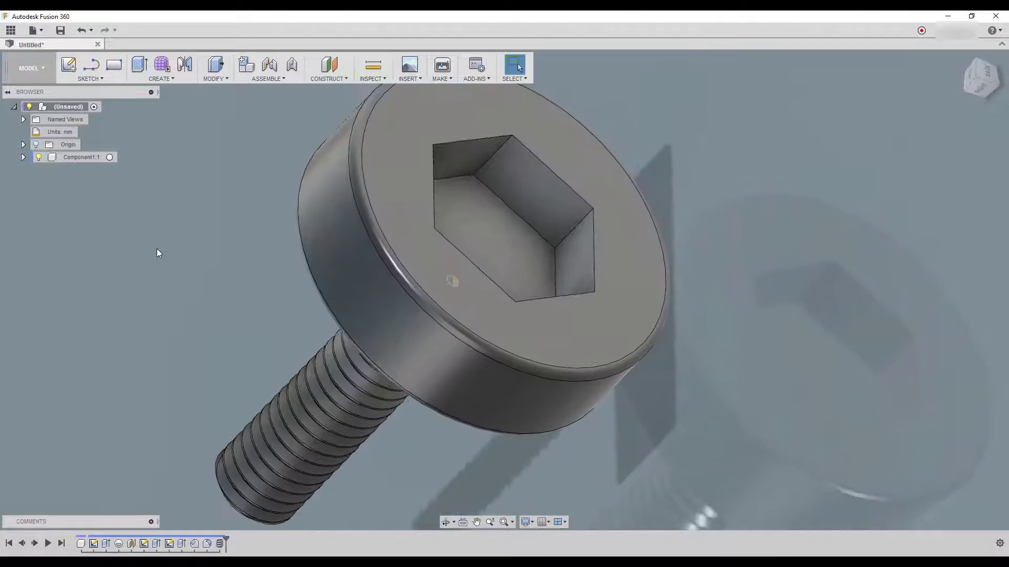
click(161, 69)
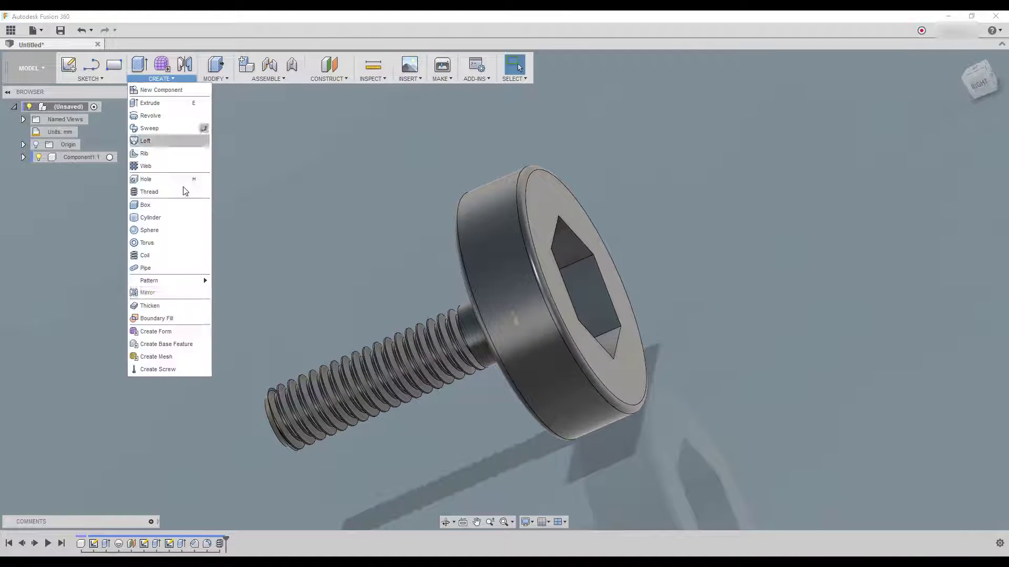
mouse_move(170, 358)
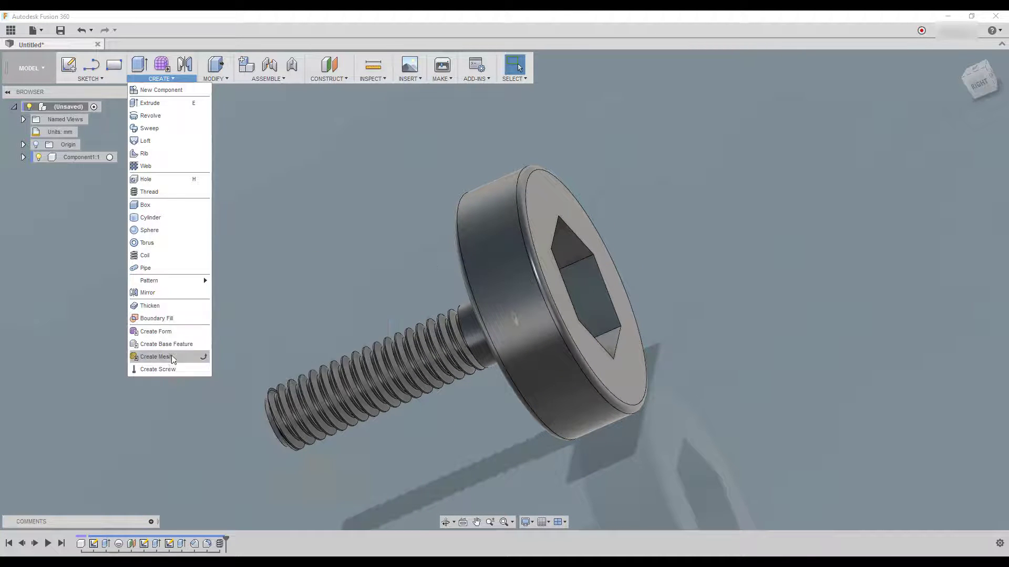
mouse_move(156, 356)
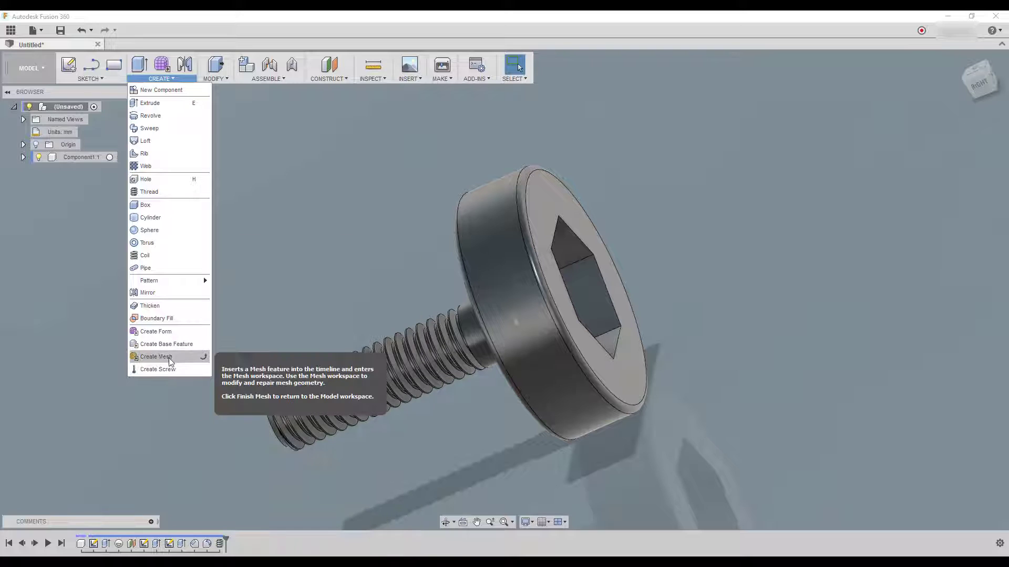
mouse_move(264, 191)
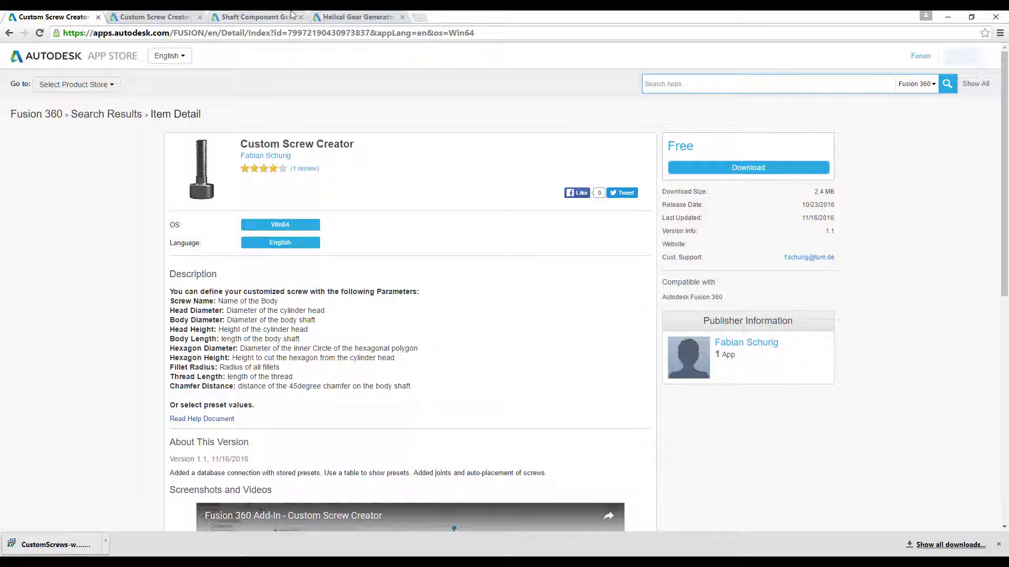
Step: Scroll through the Helical Gear Generator page's screenshots and reviews
click(354, 17)
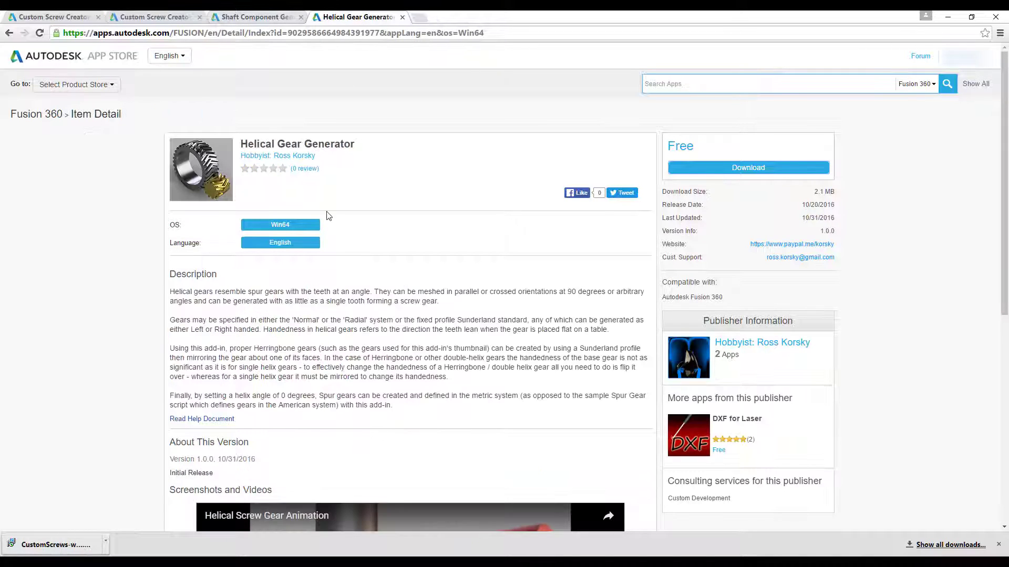
scroll(down, 3)
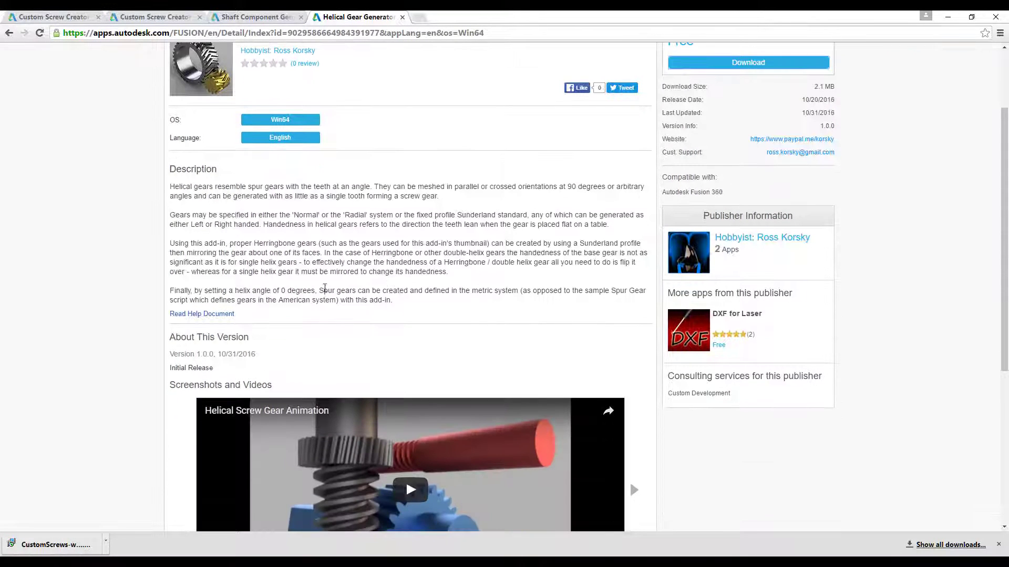
scroll(down, 3)
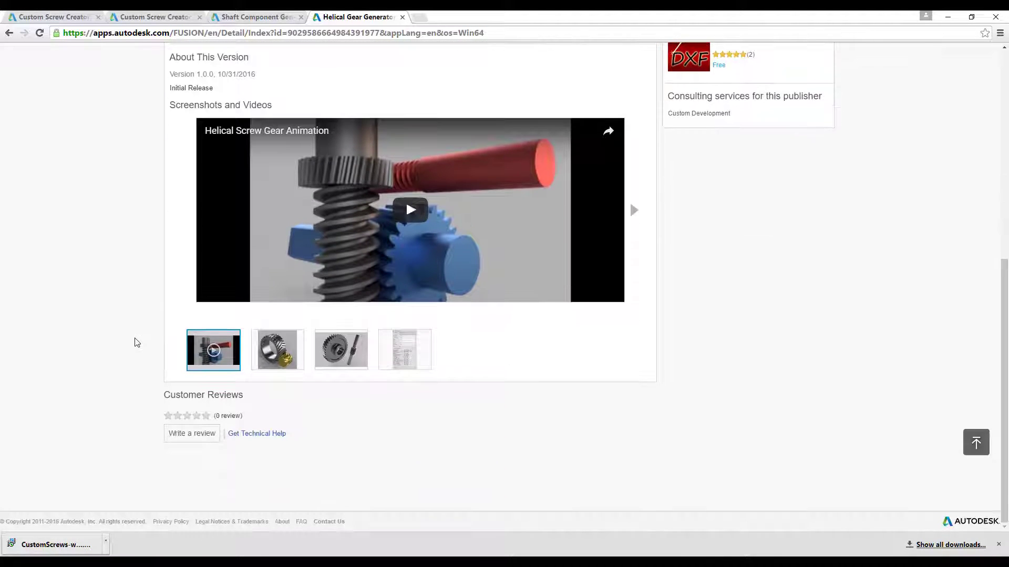
scroll(up, 3)
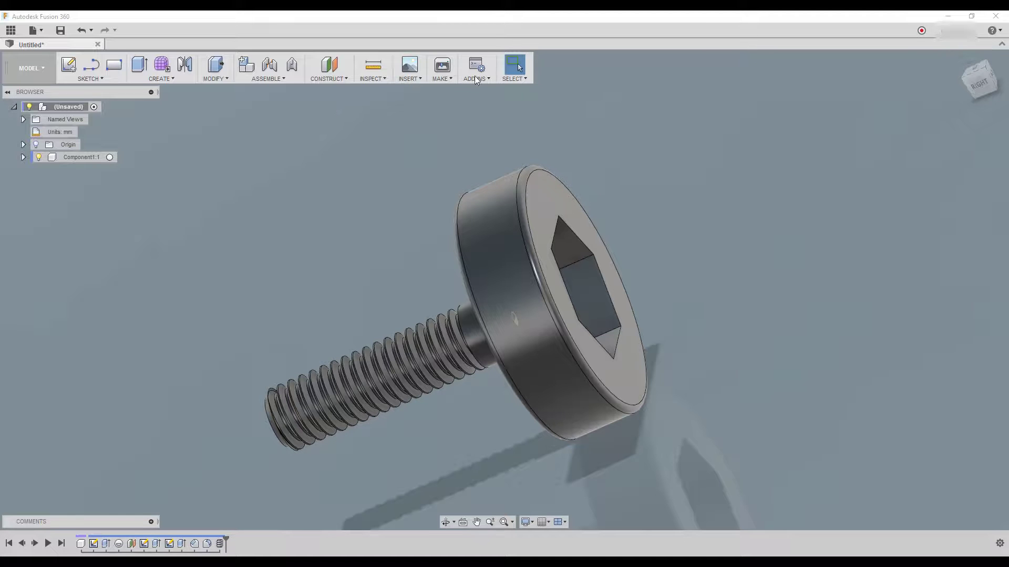
Step: Run the Shaft add-in from the installed add-ins list
click(474, 69)
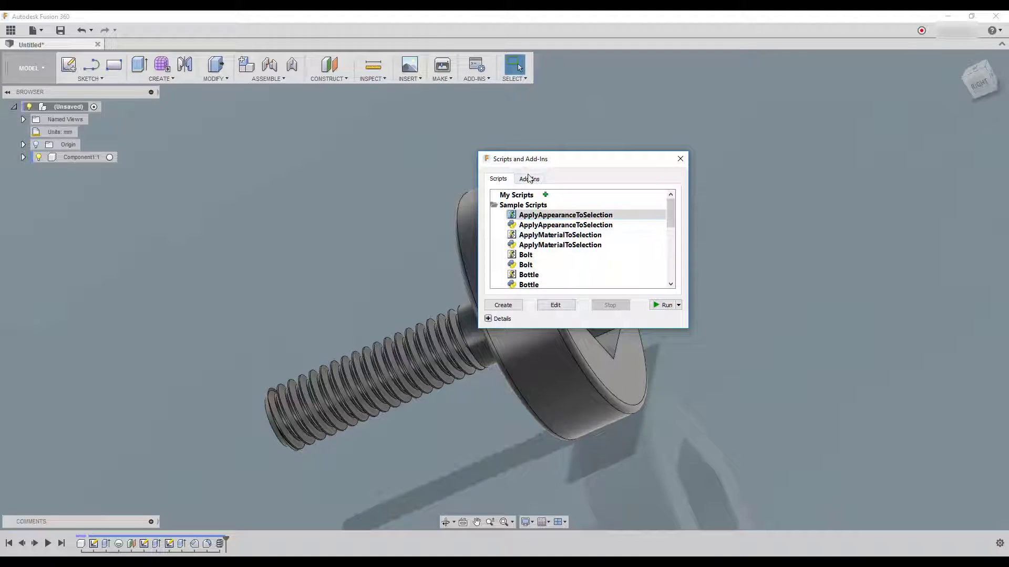
click(528, 178)
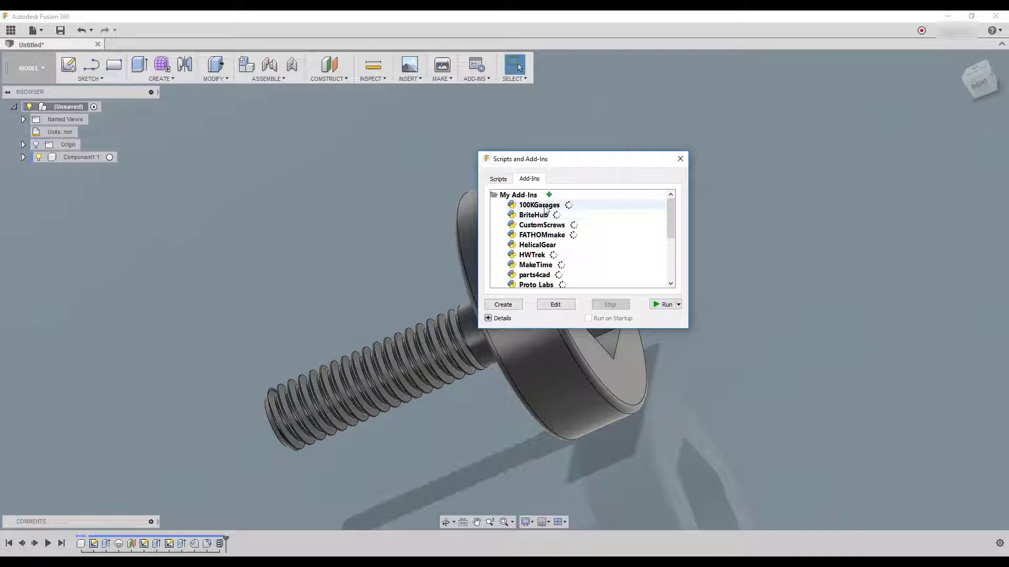
scroll(down, 3)
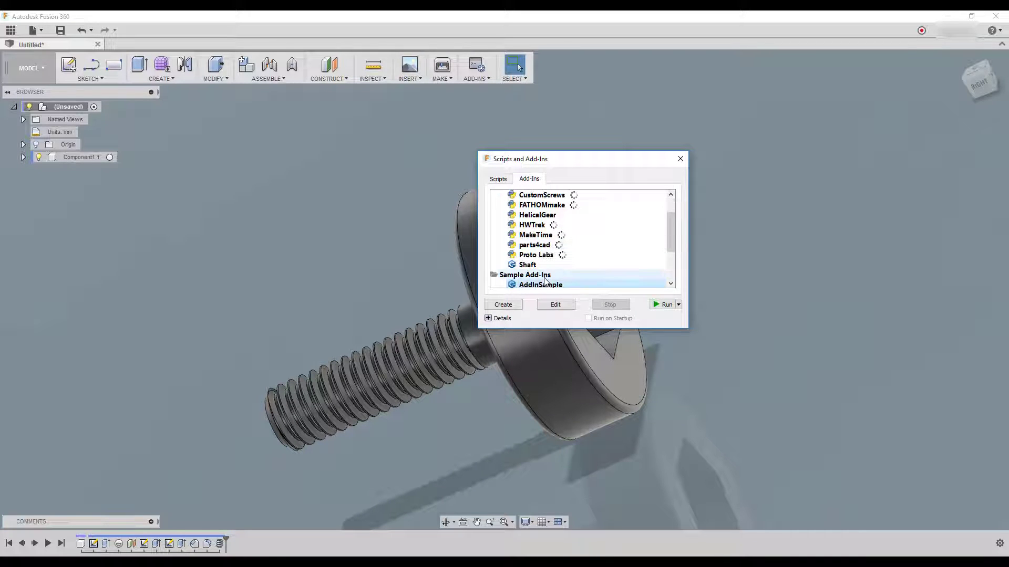
click(665, 305)
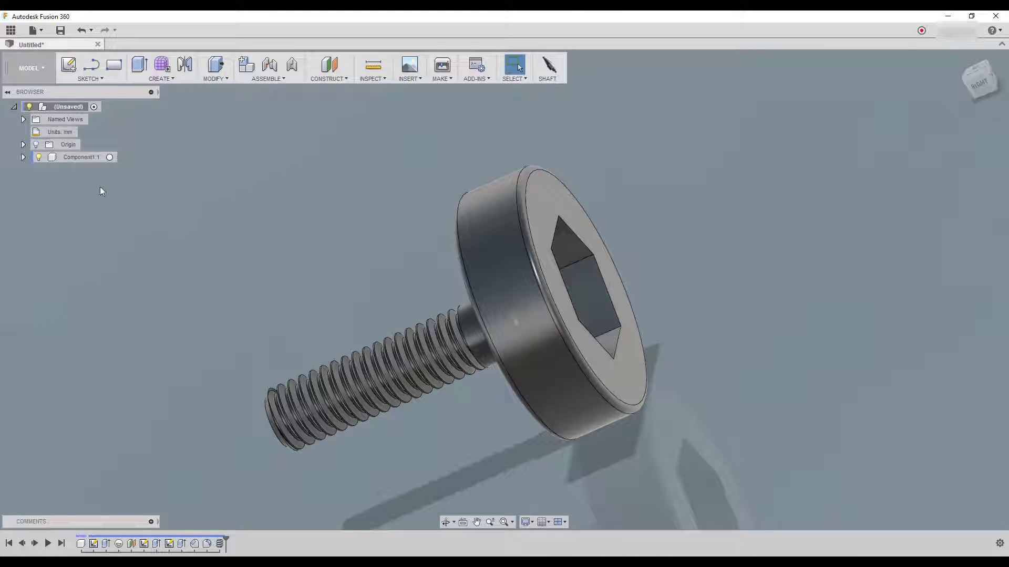
Step: Delete the screw component and launch the Shaft Component Generator
right_click(81, 157)
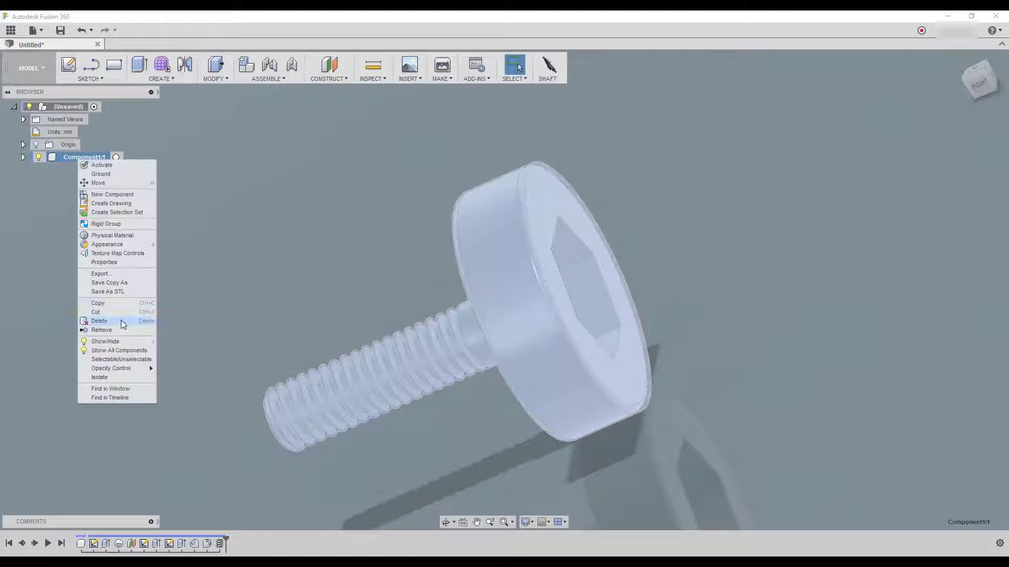
click(99, 320)
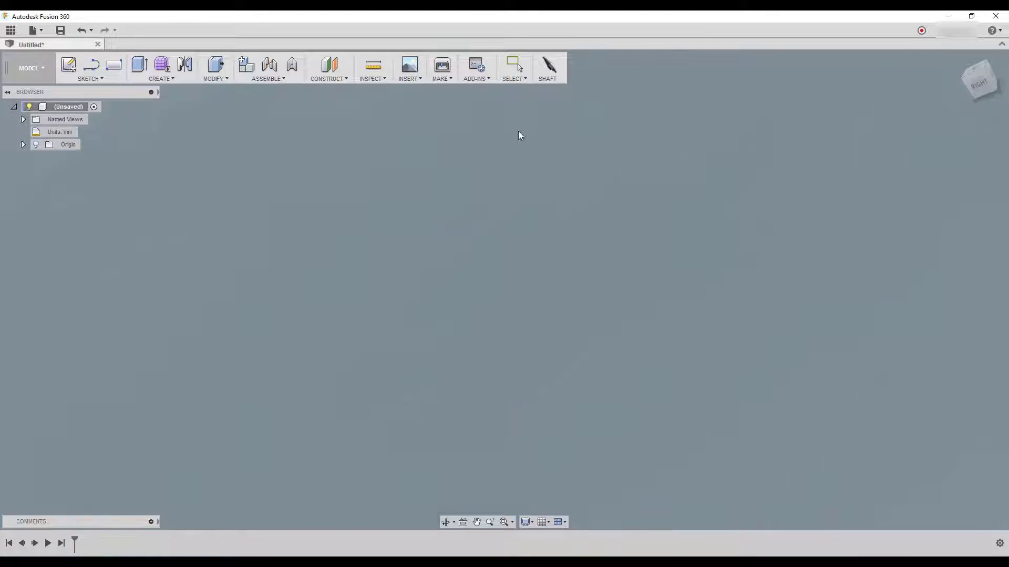
click(546, 65)
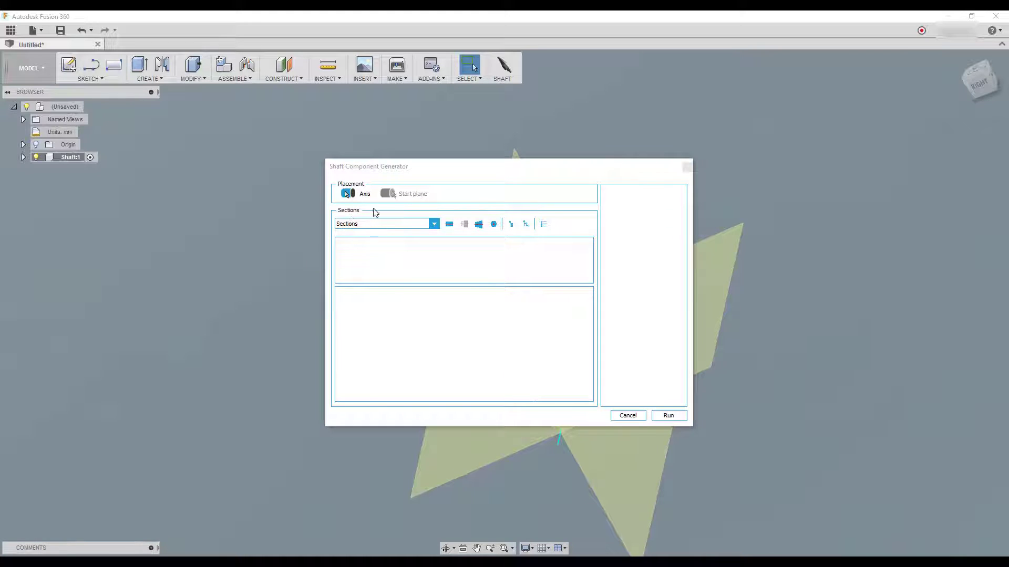
Step: Add cylinder, cone and cylinder sections (50×100, 50/80×100, 50×100) to the shaft profile
drag(368, 166, 623, 125)
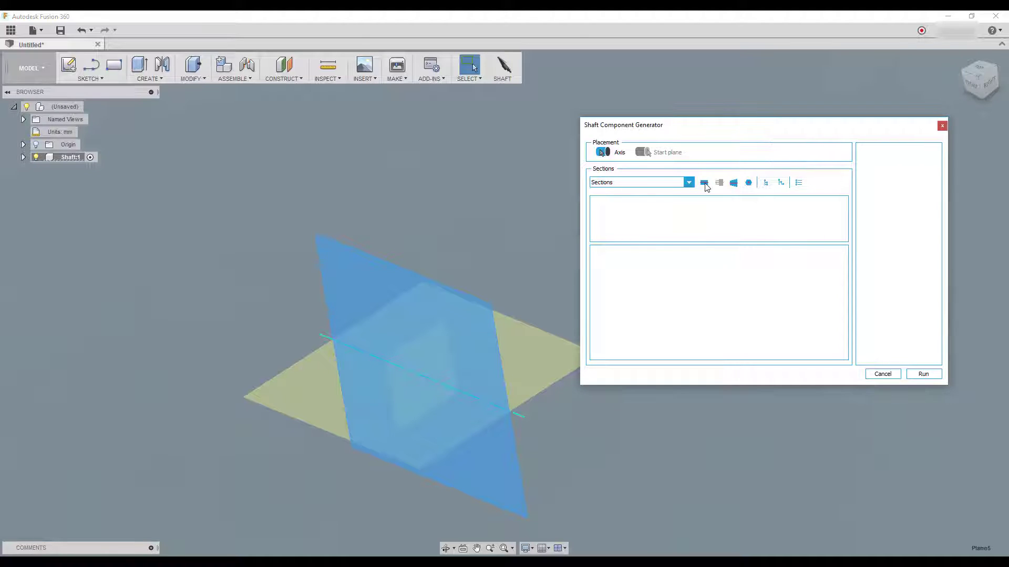
click(732, 182)
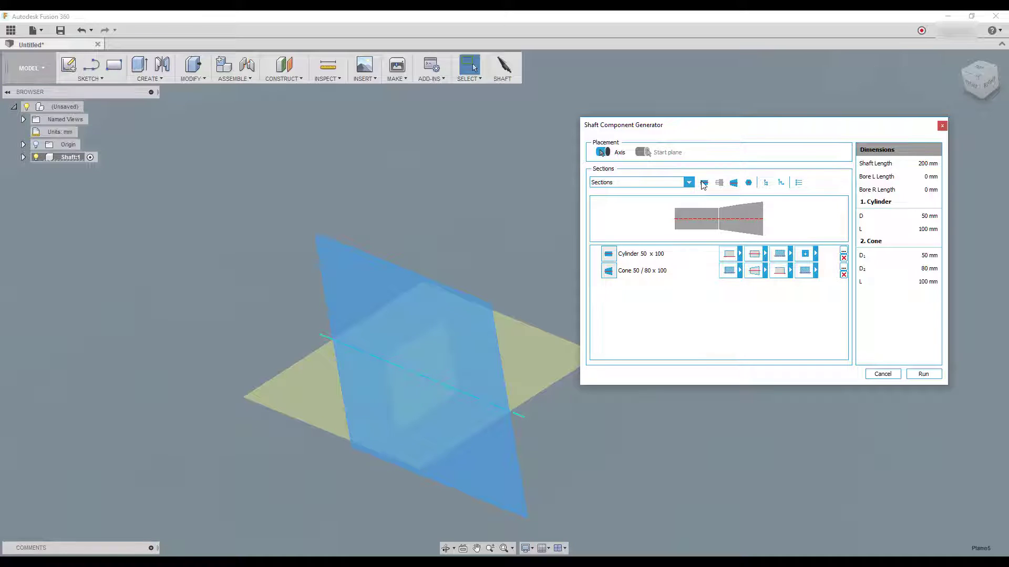
click(704, 183)
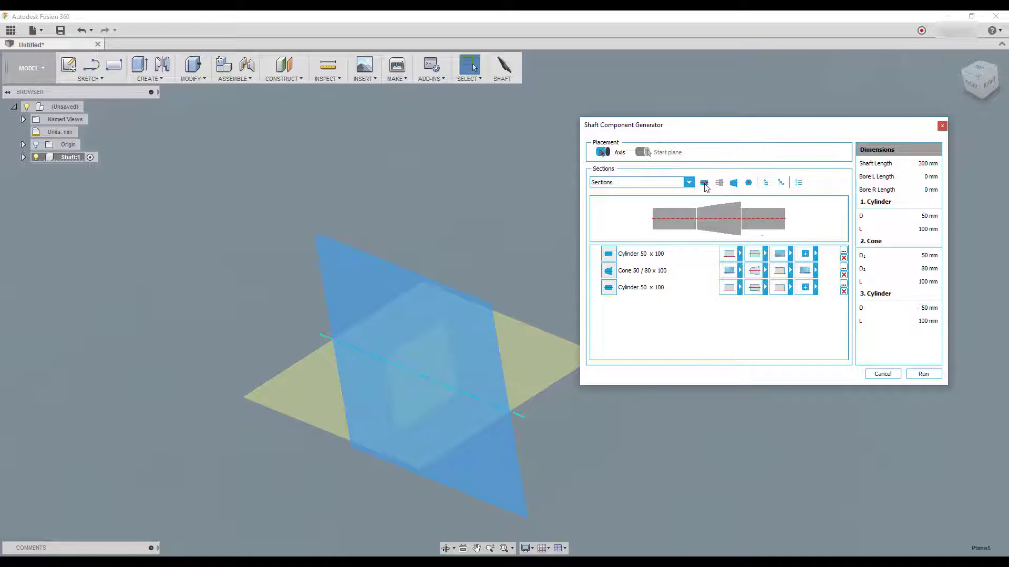
click(641, 253)
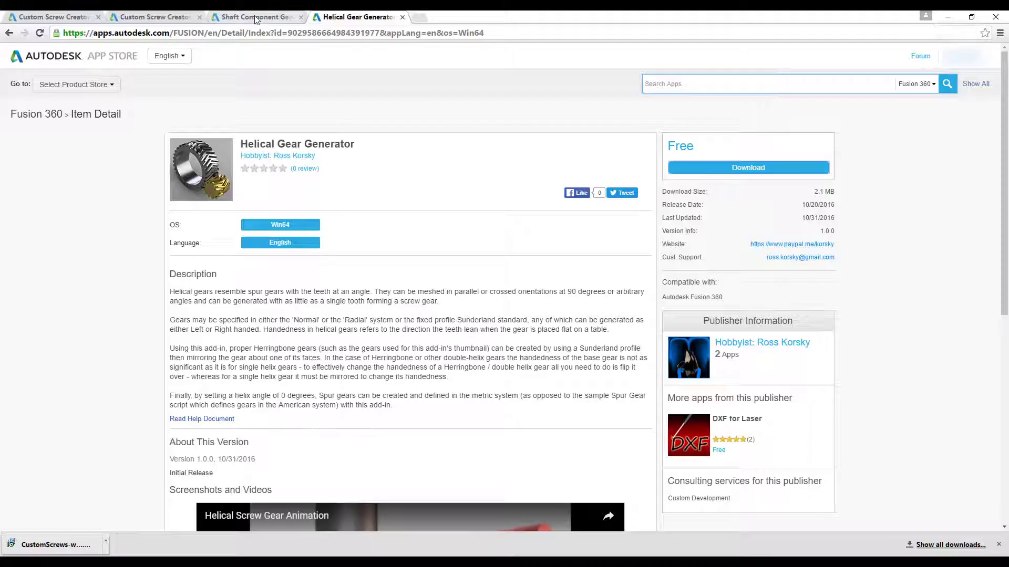
Step: View the Shaft Component Generator App Store page, then return to the three-section shaft dialog
click(255, 17)
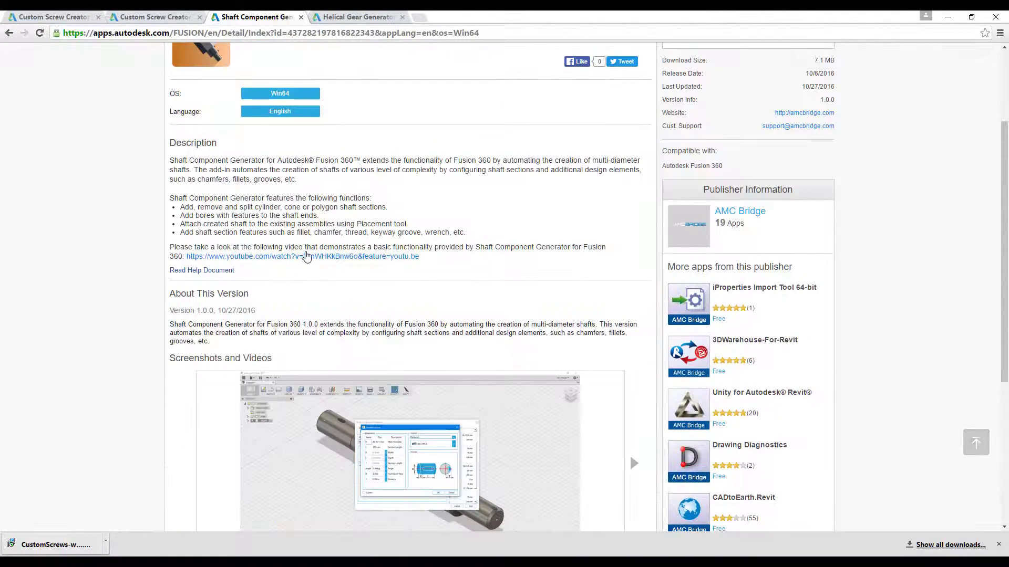
mouse_move(277, 265)
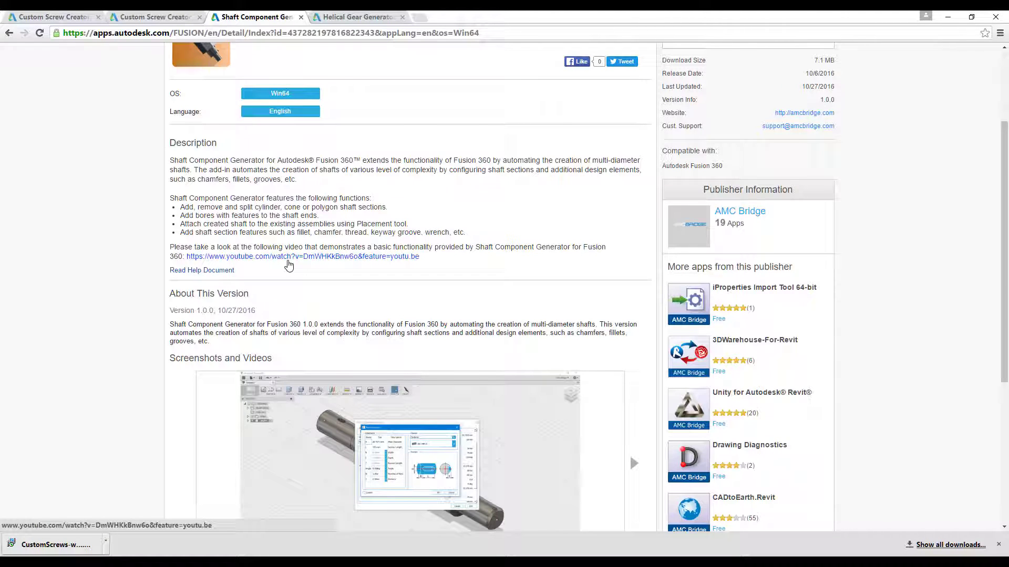
click(301, 256)
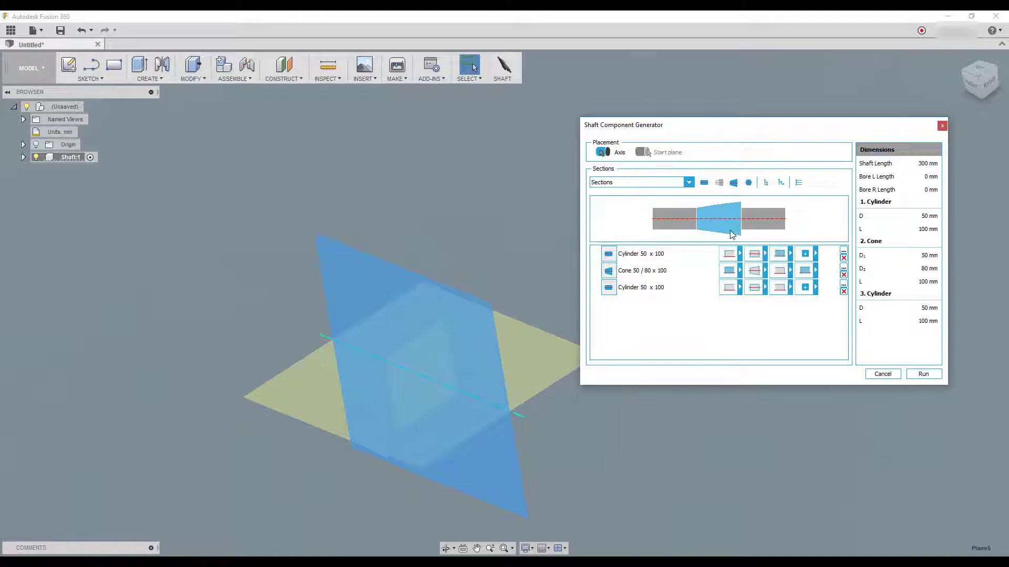
Step: Give the first cylinder section a left-hand M50x4 thread
click(641, 253)
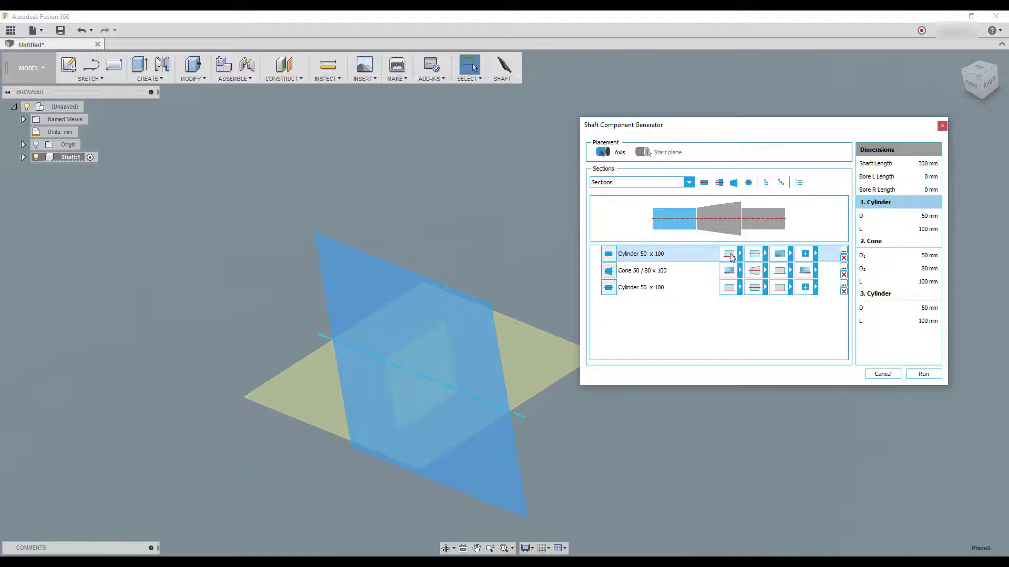
click(728, 253)
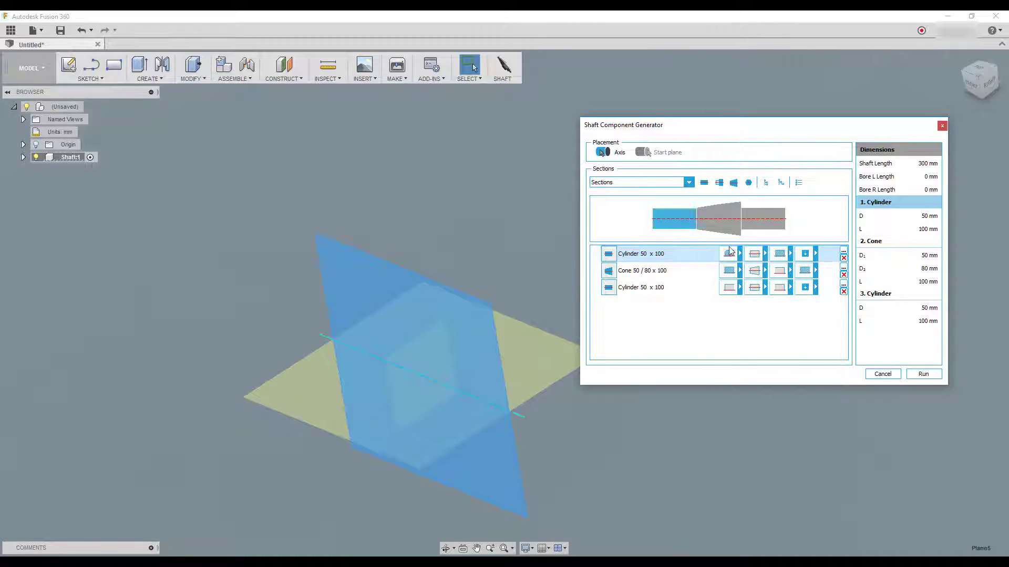
click(729, 253)
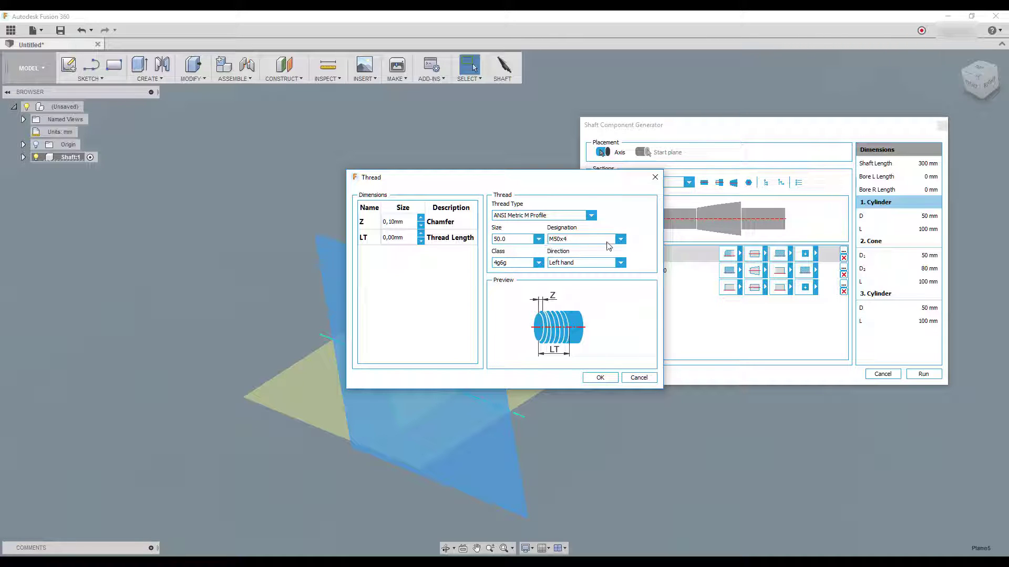
click(619, 239)
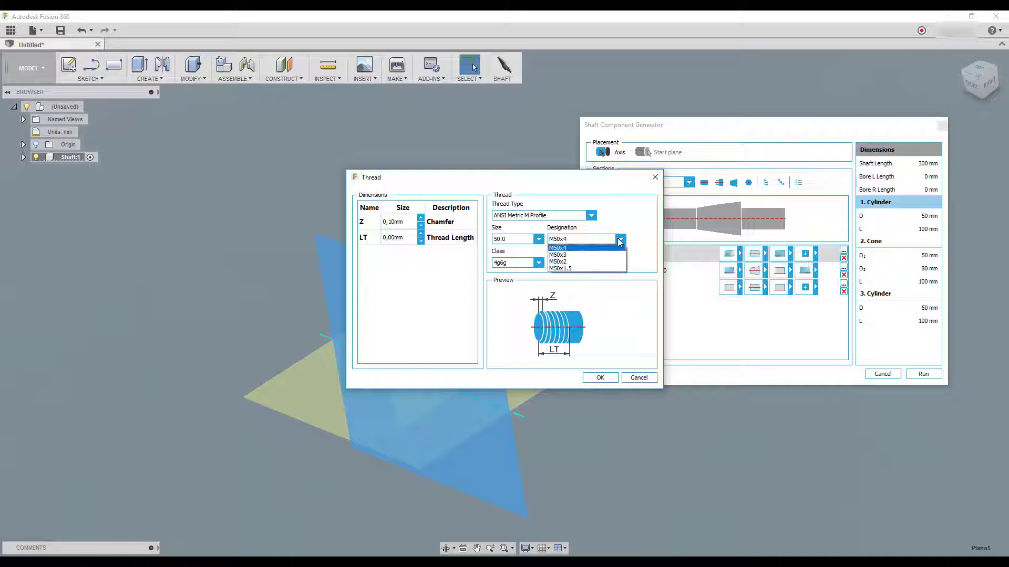
click(557, 248)
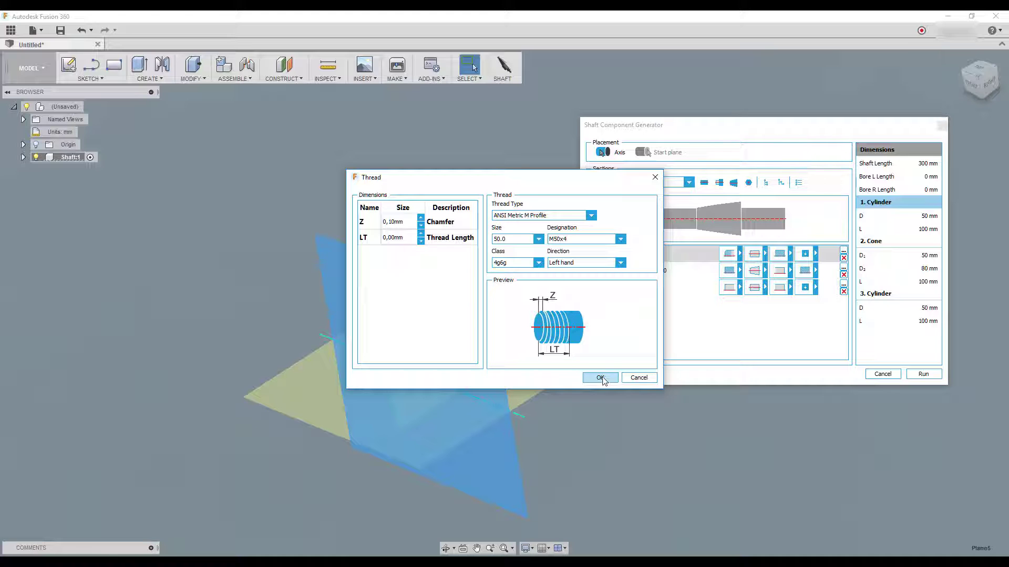
click(600, 377)
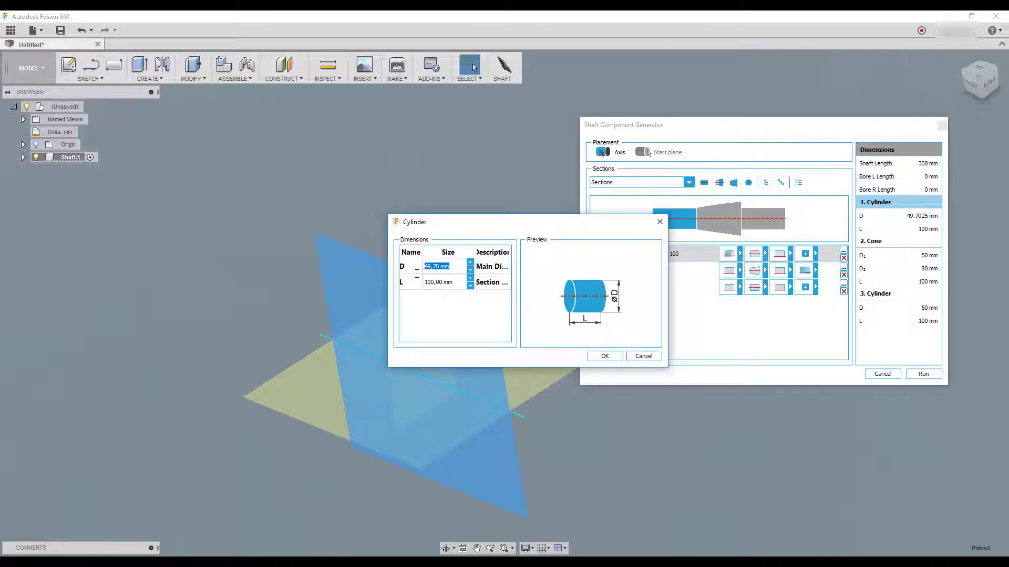
Step: Keep the cylinder diameter at 50 mm and generate the threaded shaft solid
text(50)
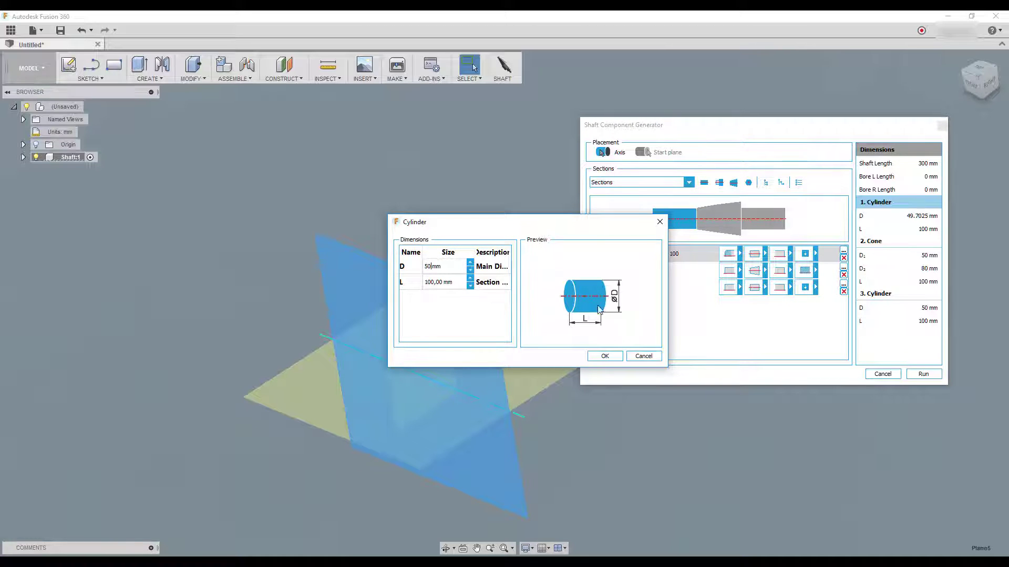
click(603, 356)
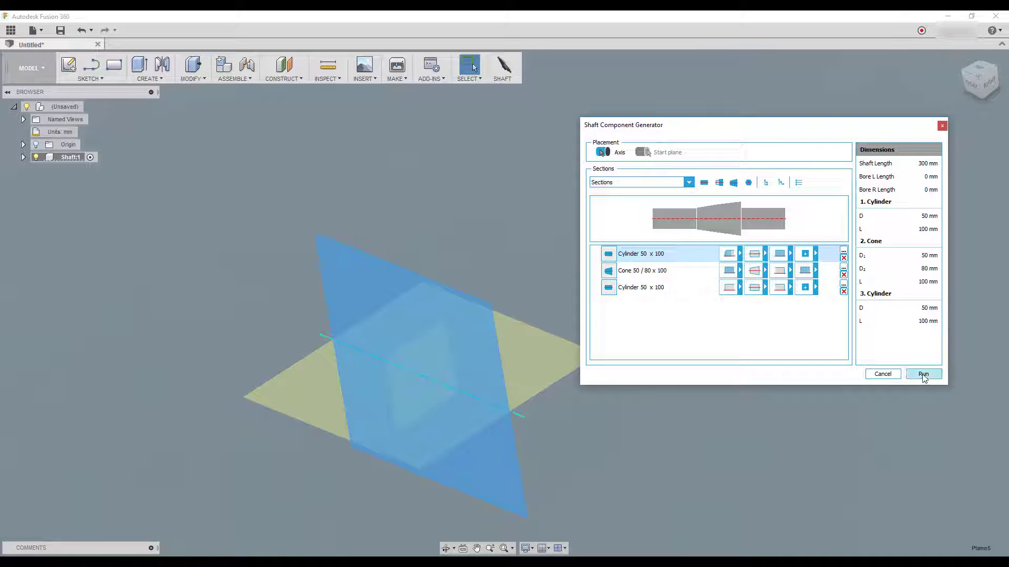
click(922, 374)
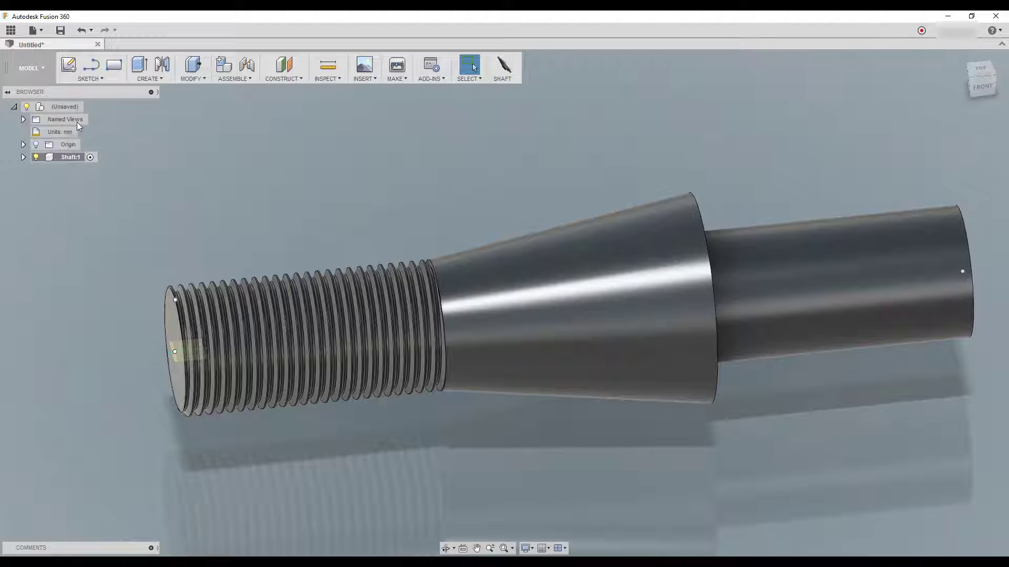
Step: Turn on Capture Design History for the shaft's root component from the Browser
right_click(64, 107)
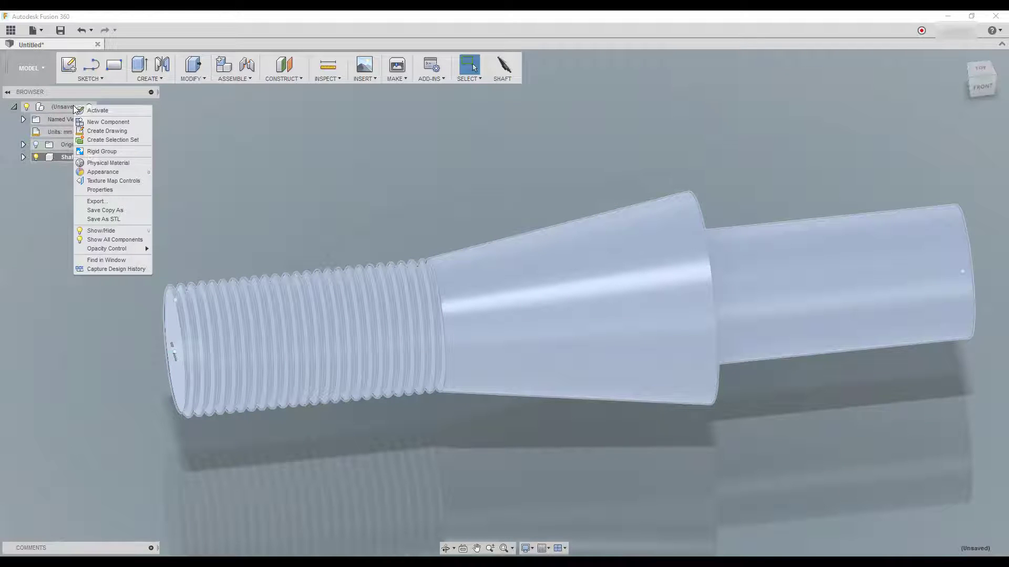
mouse_move(116, 269)
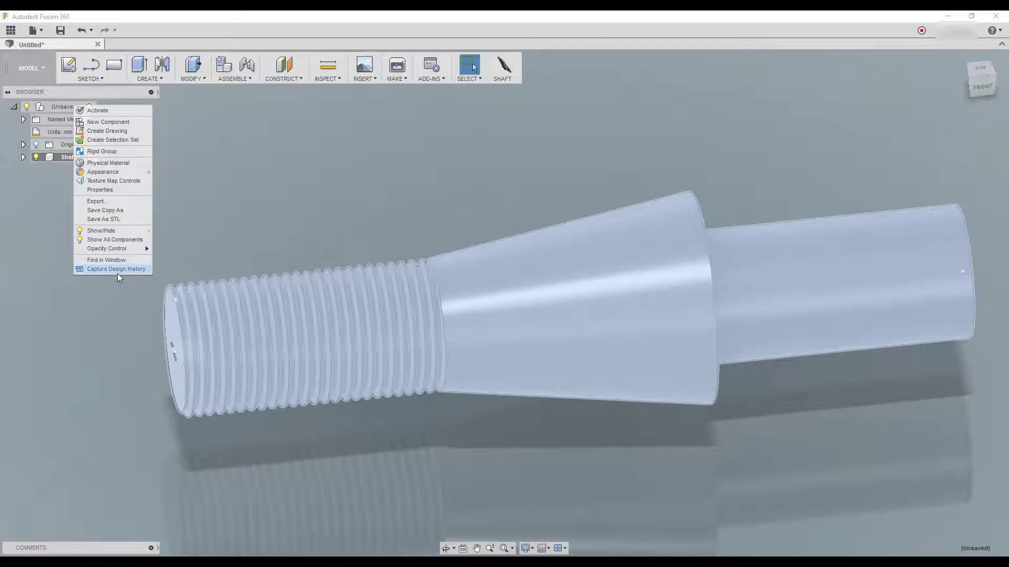
click(116, 269)
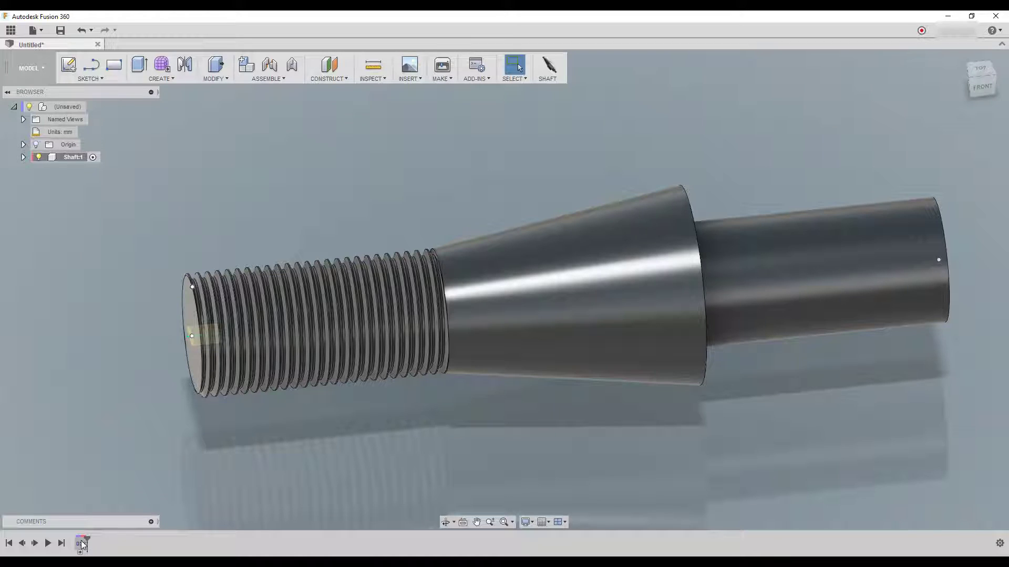
click(23, 156)
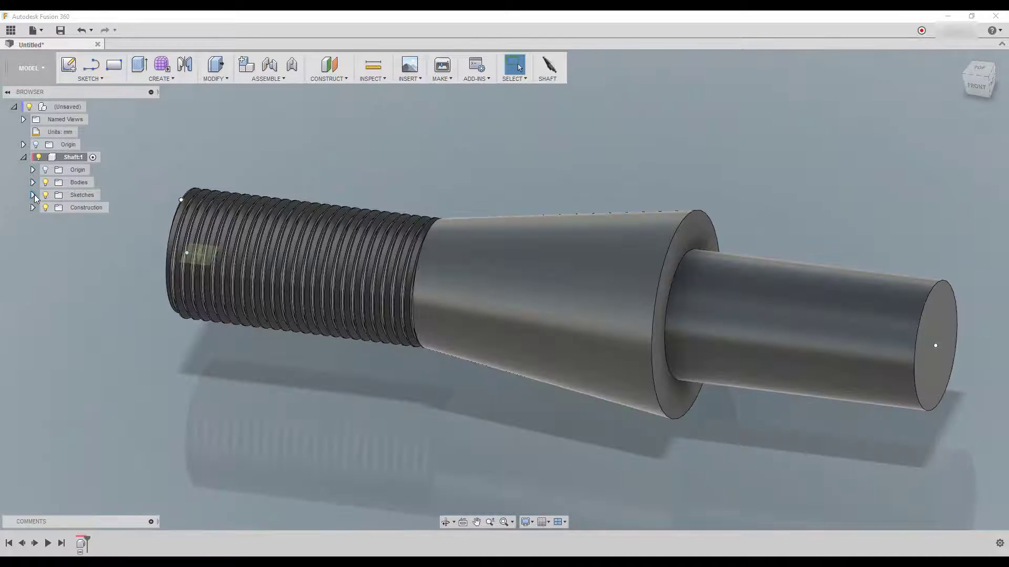
click(33, 195)
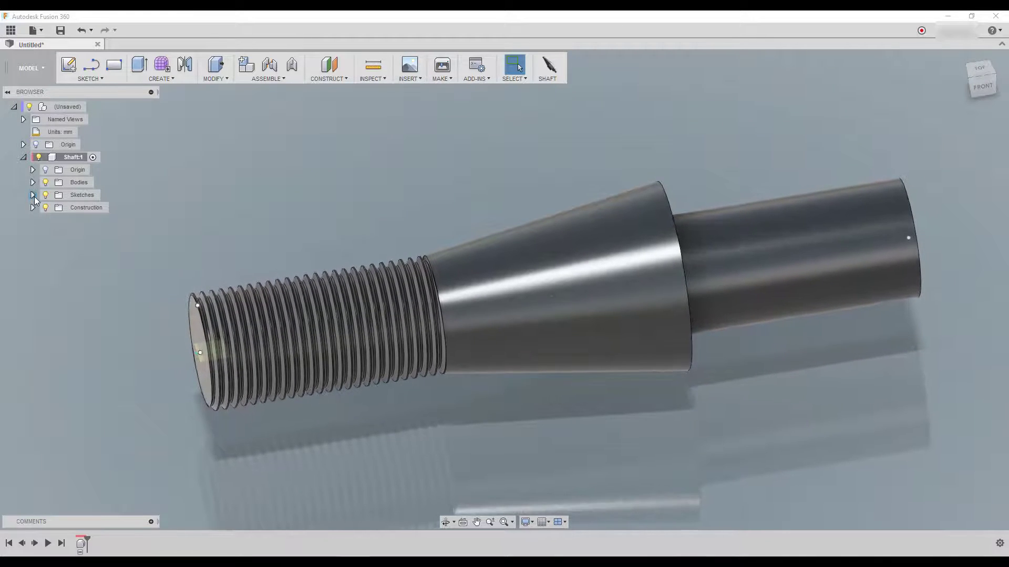
click(33, 207)
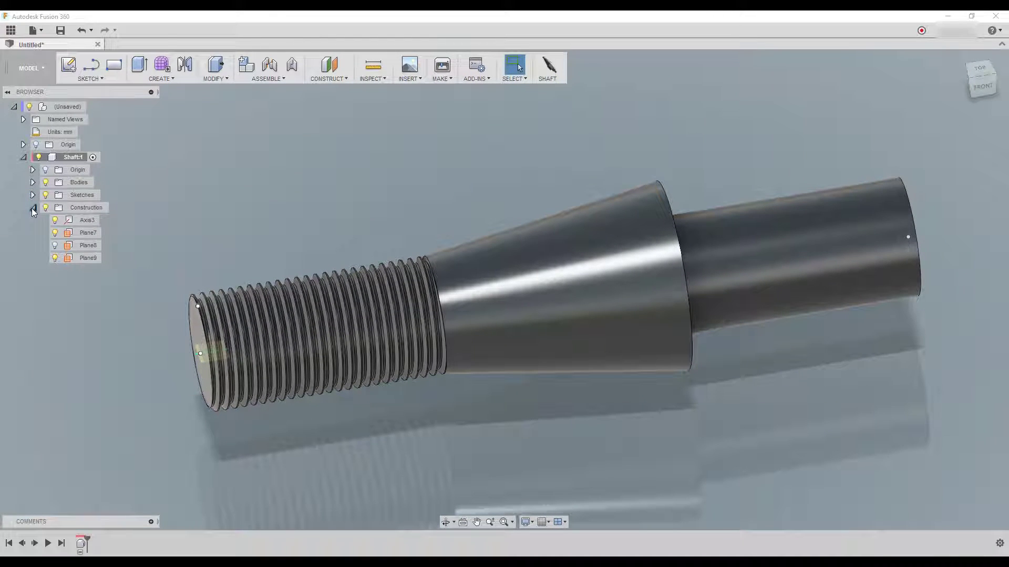
click(22, 157)
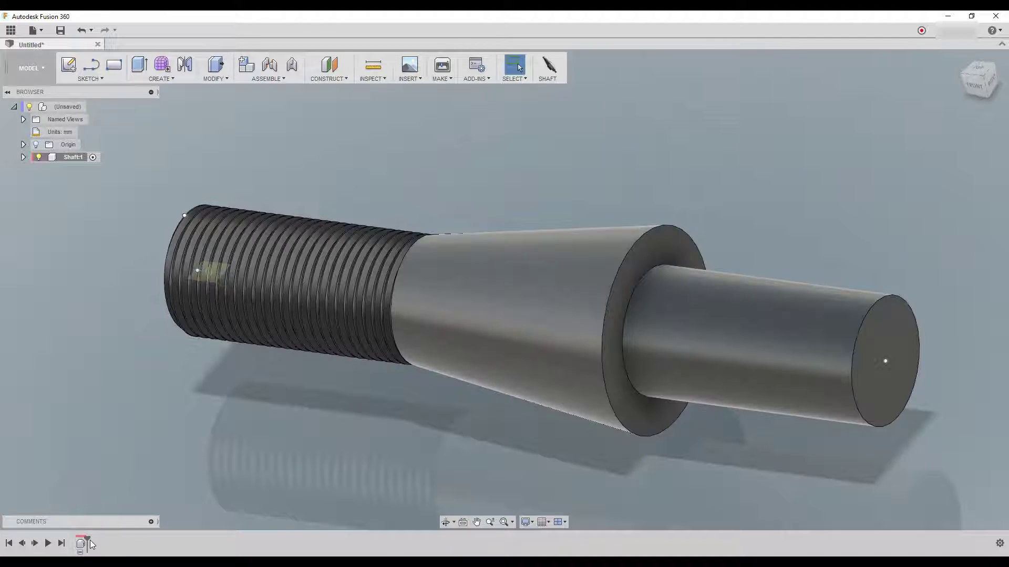
mouse_move(82, 543)
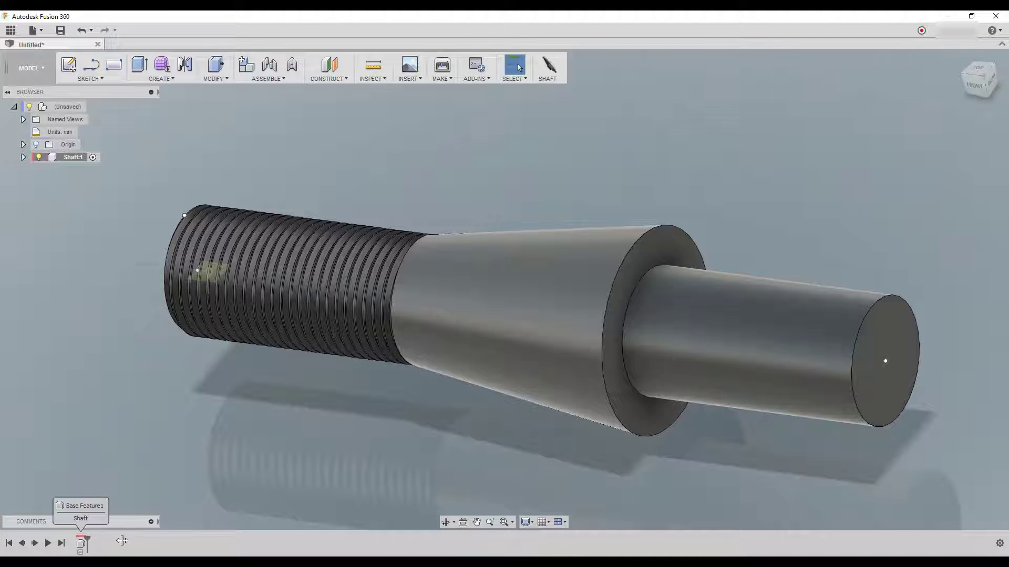
click(23, 156)
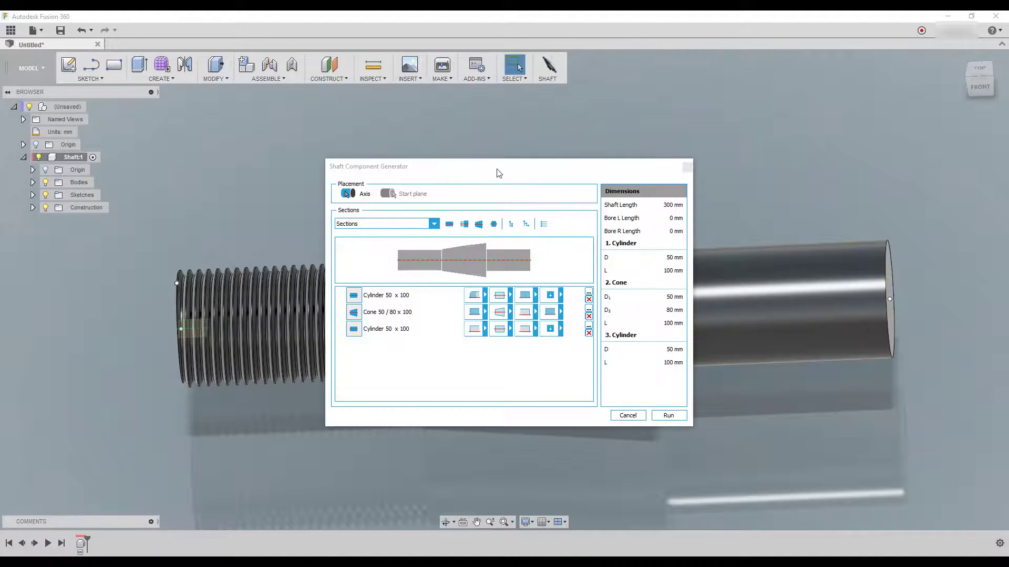
Step: Move the Shaft Component Generator dialog slightly higher in the canvas
drag(498, 166, 505, 142)
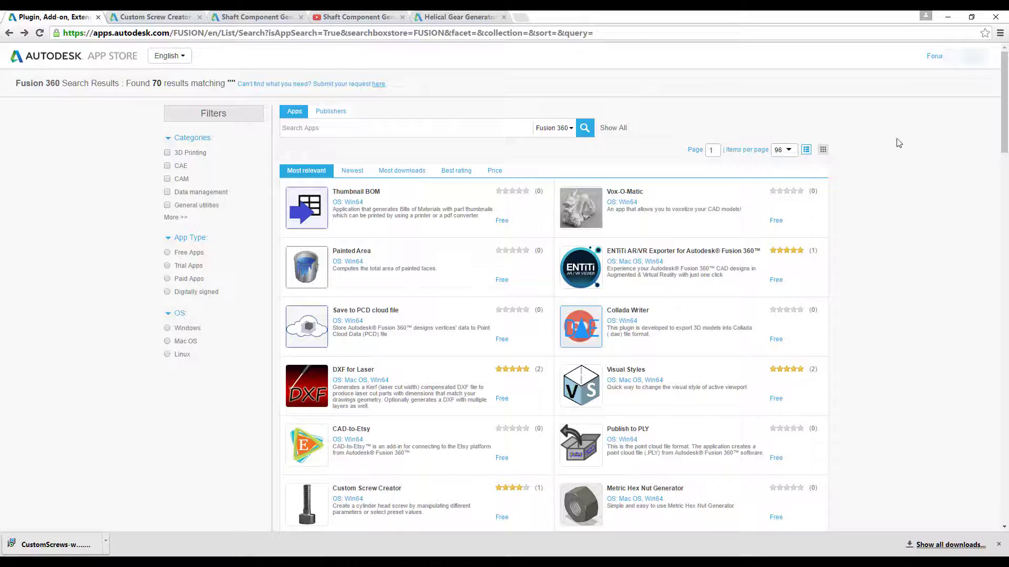
Step: Scroll through the Fusion 360 add-in search results to the end of the list and back up
scroll(down, 3)
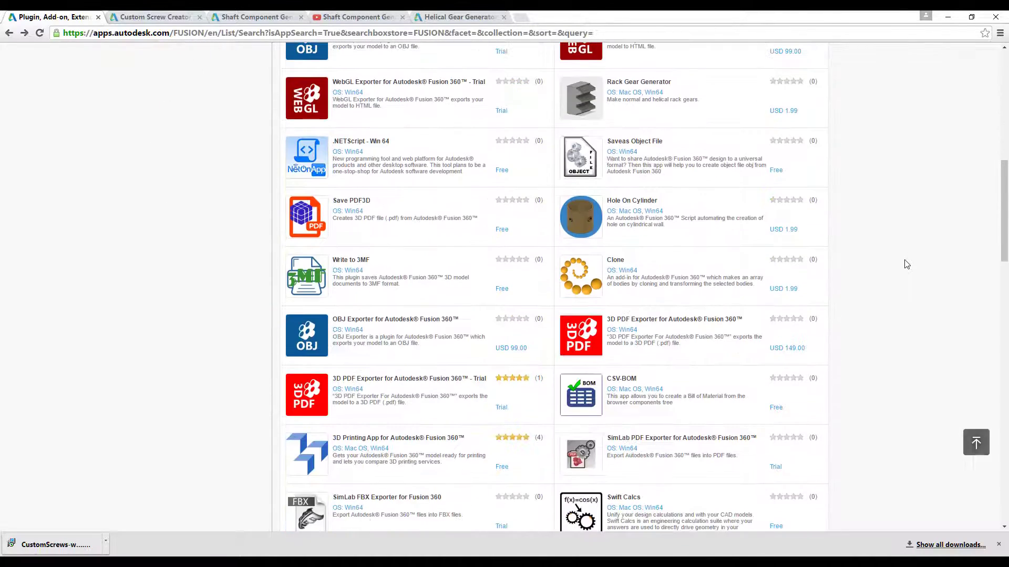
scroll(down, 3)
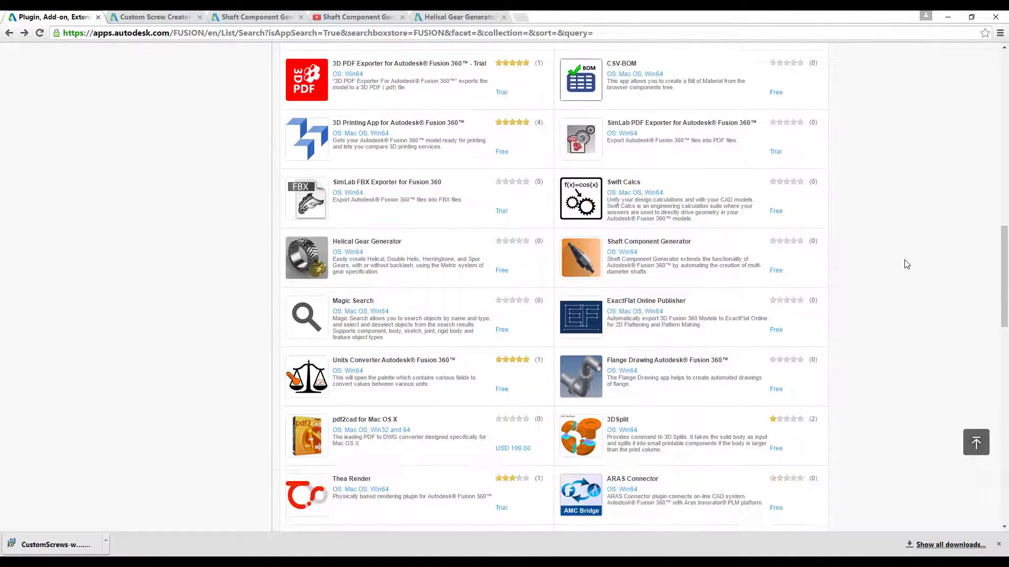
mouse_move(415, 245)
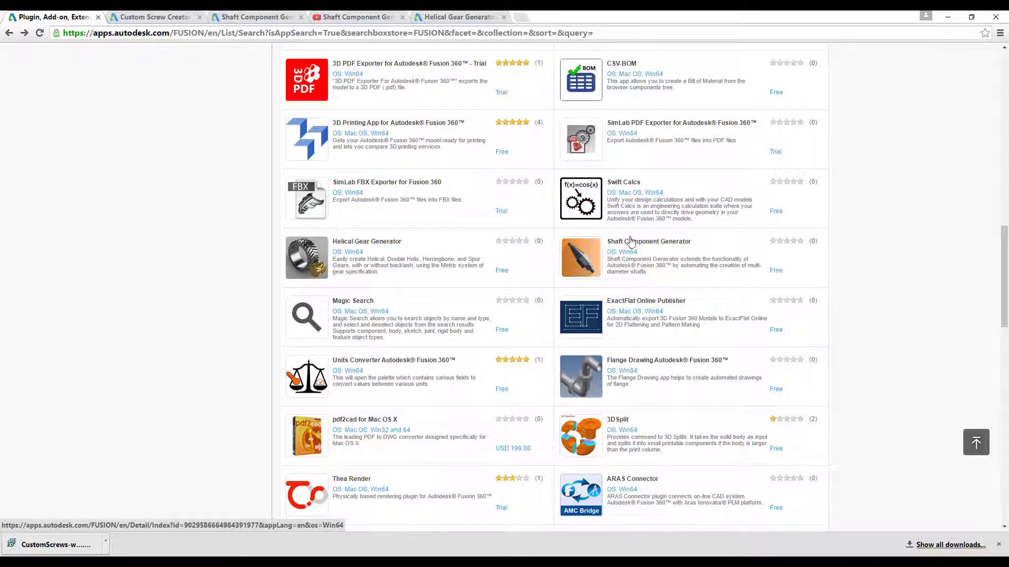
scroll(down, 3)
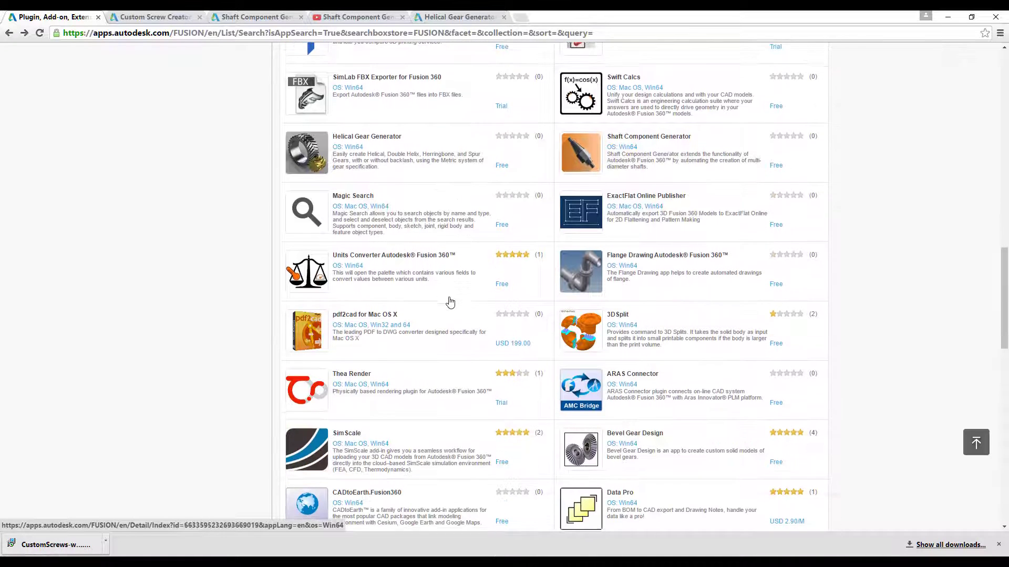
scroll(down, 3)
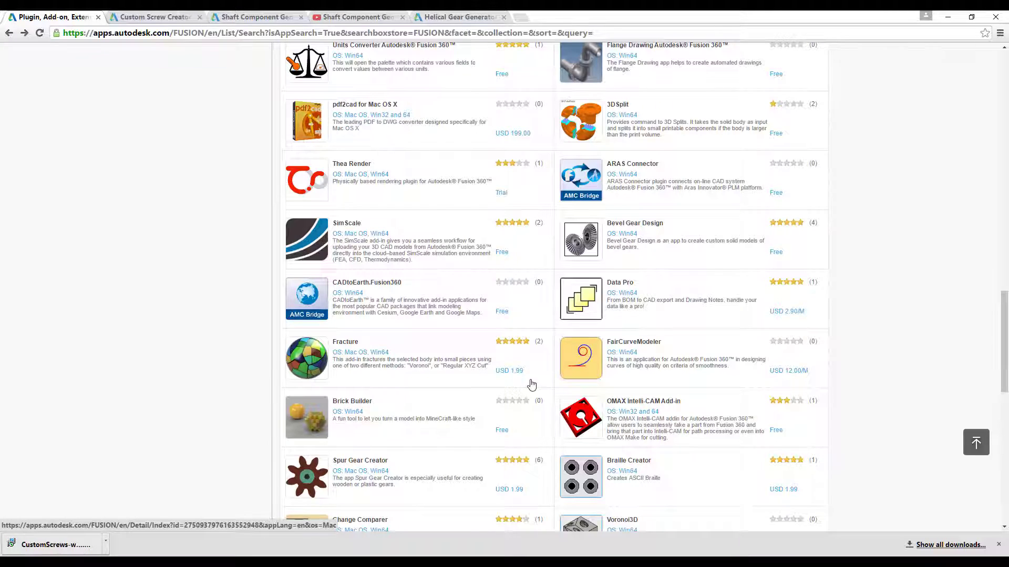
scroll(down, 3)
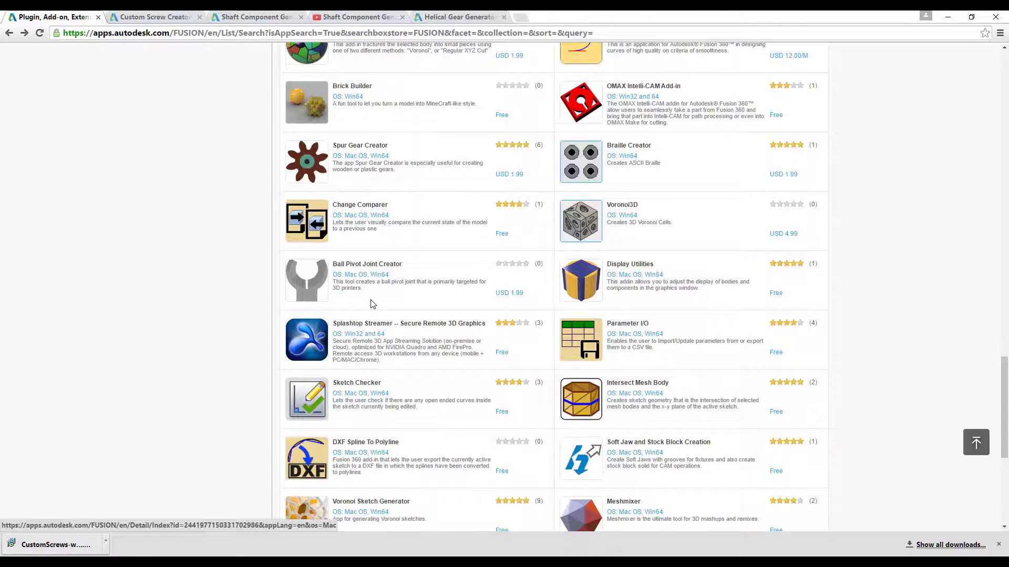
scroll(down, 3)
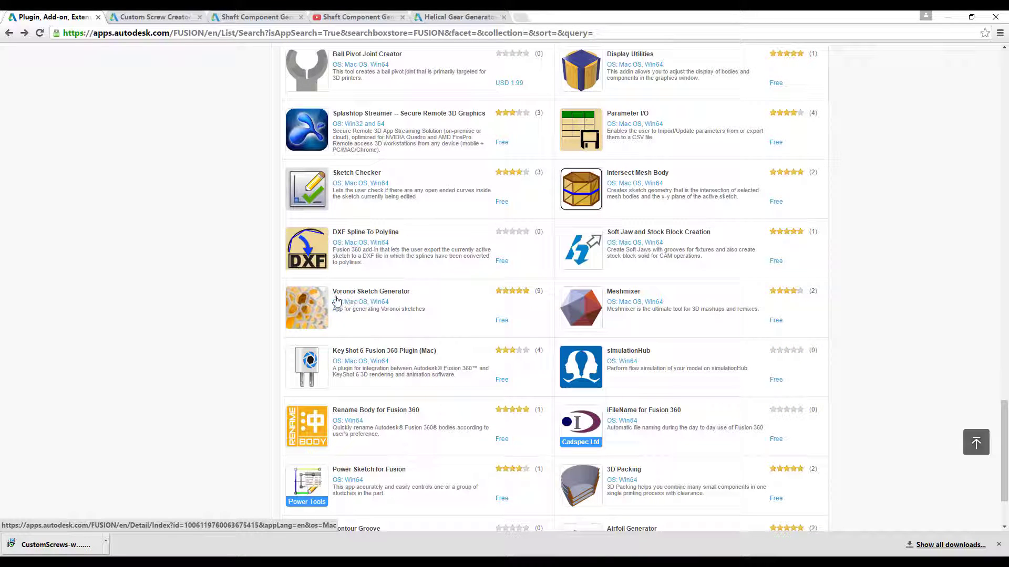
mouse_move(407, 301)
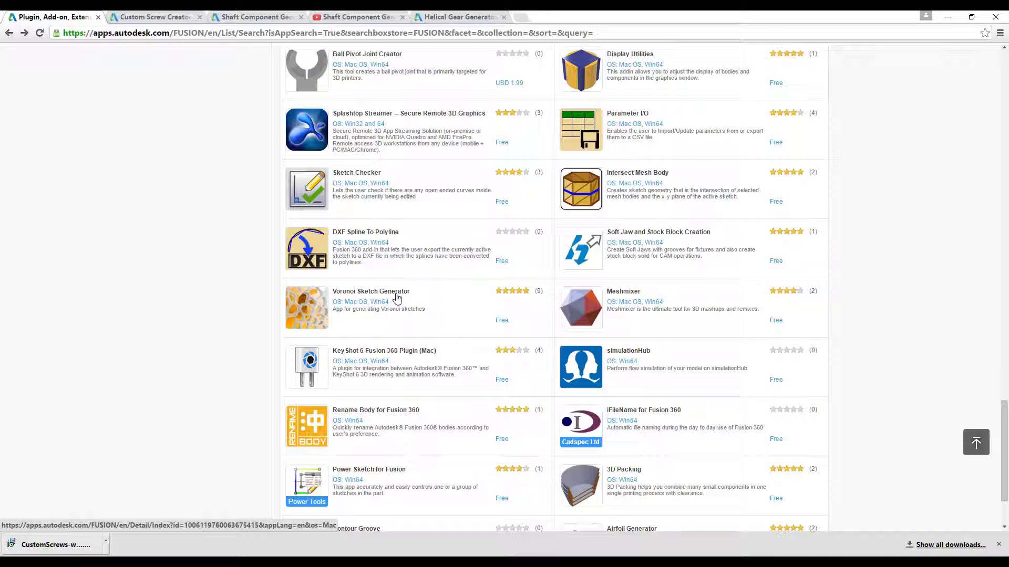
scroll(down, 3)
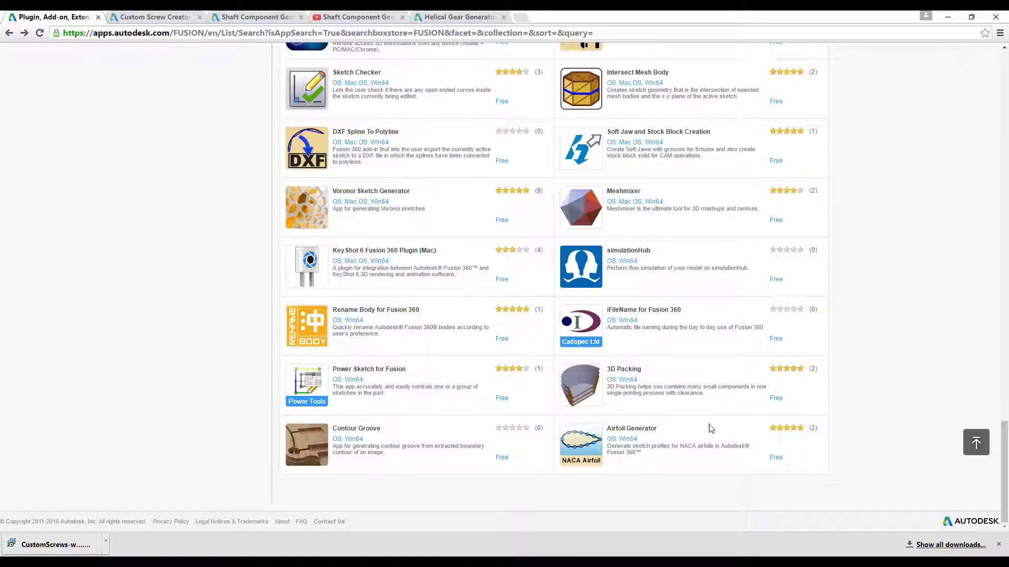
scroll(up, 3)
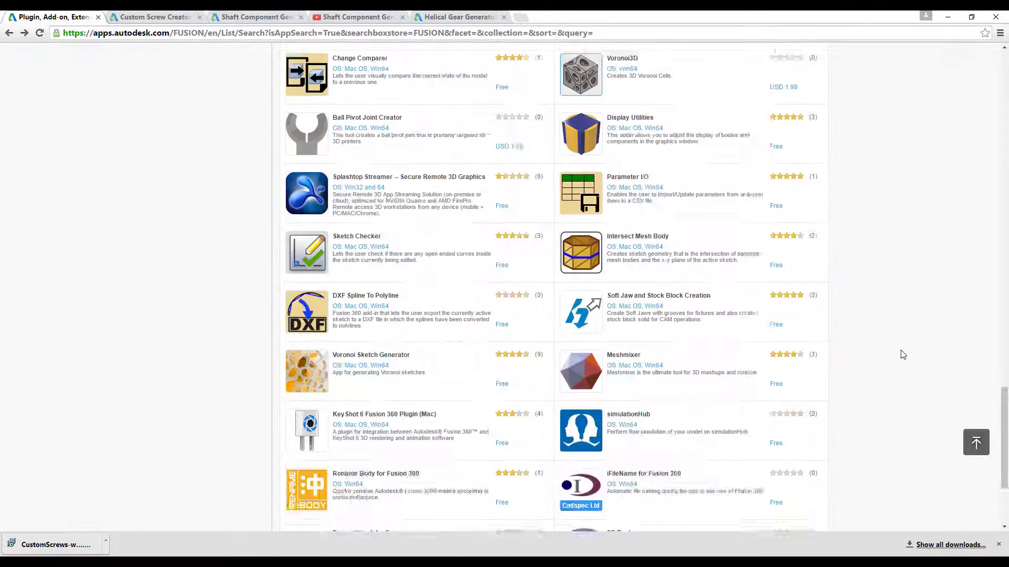
scroll(up, 3)
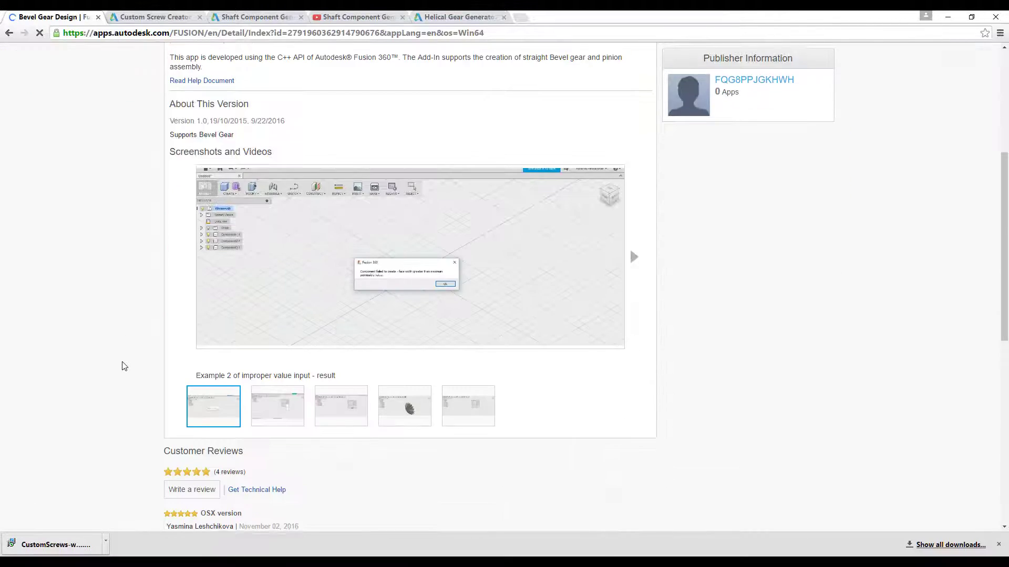
Step: Glance at the Custom Screw Creator page, then return to the Fusion 360 results at the top
scroll(up, 3)
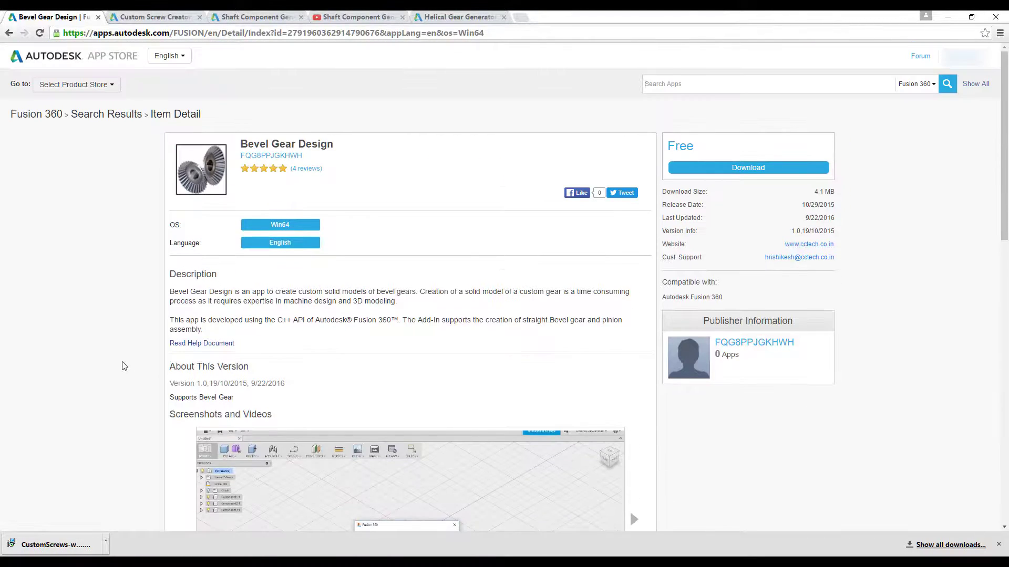
click(154, 17)
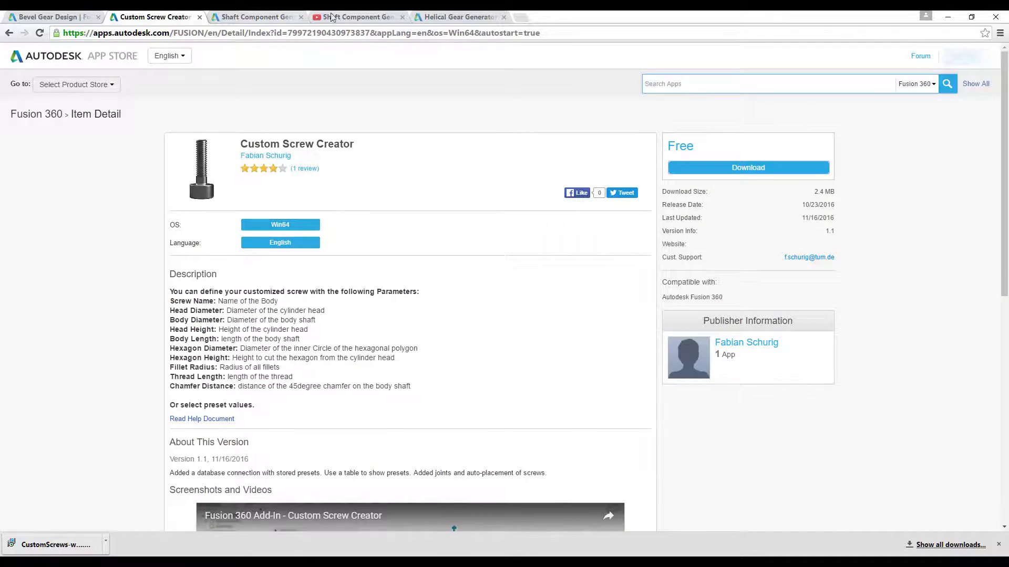
click(49, 15)
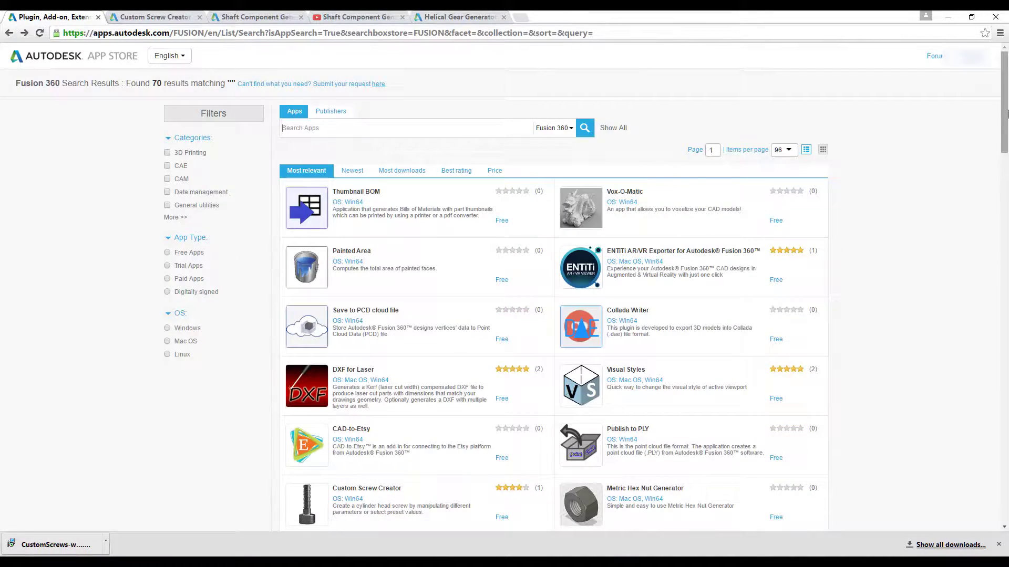
scroll(down, 3)
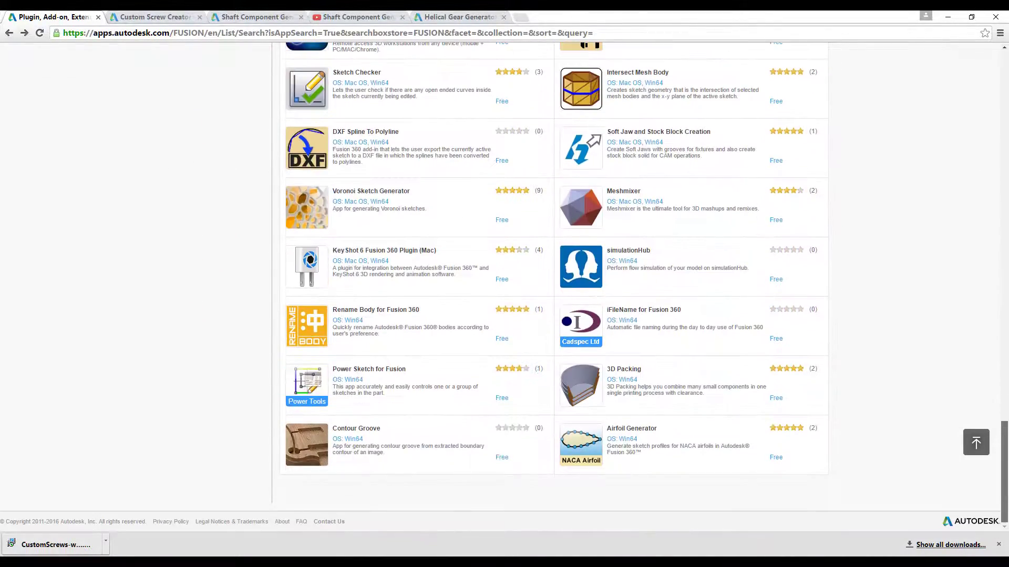
scroll(up, 3)
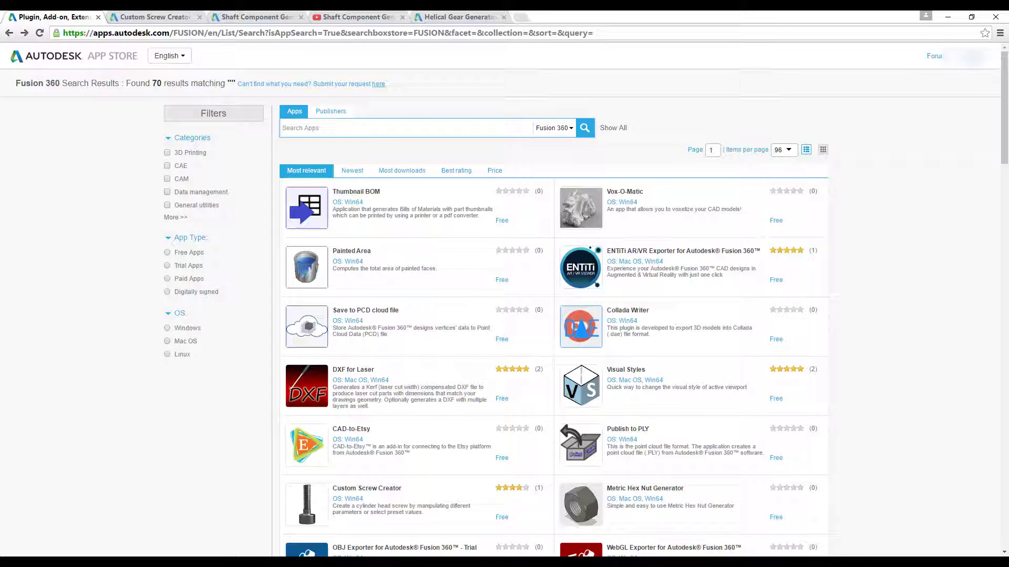
mouse_move(90, 314)
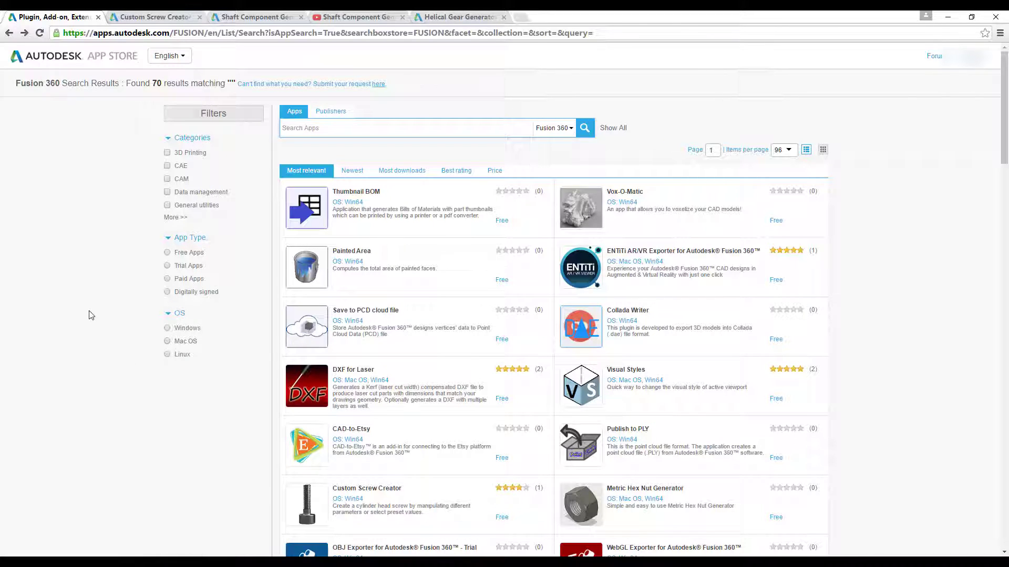
mouse_move(213, 497)
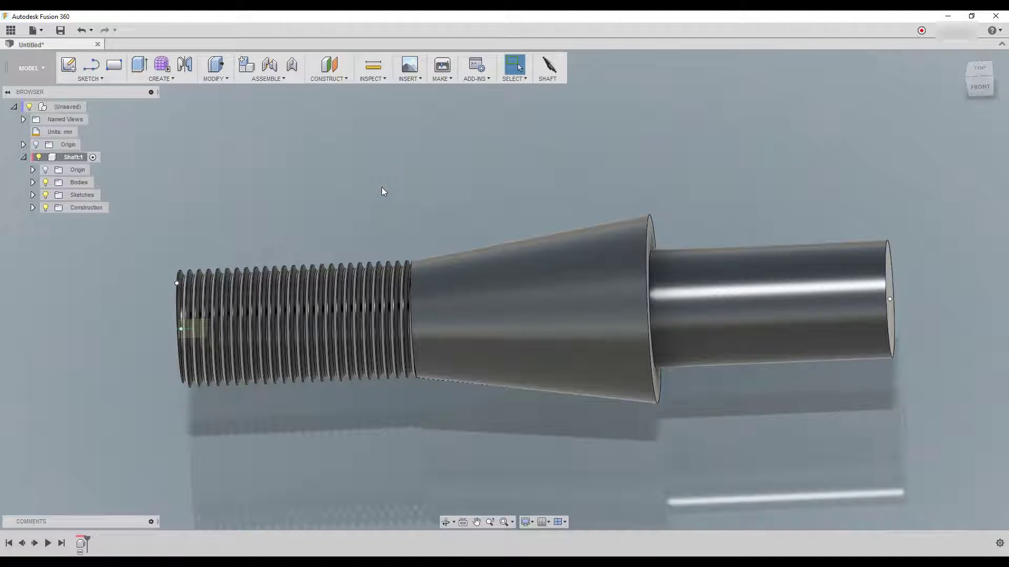
mouse_move(475, 66)
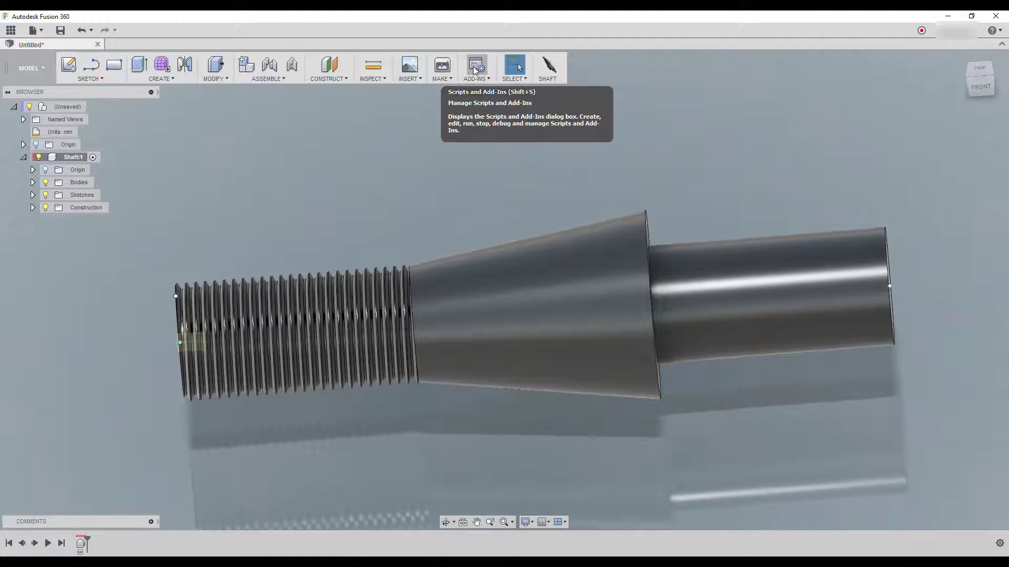
Step: Show the Scripts and Add-Ins manager and select the Pipe sample script in the list
click(475, 65)
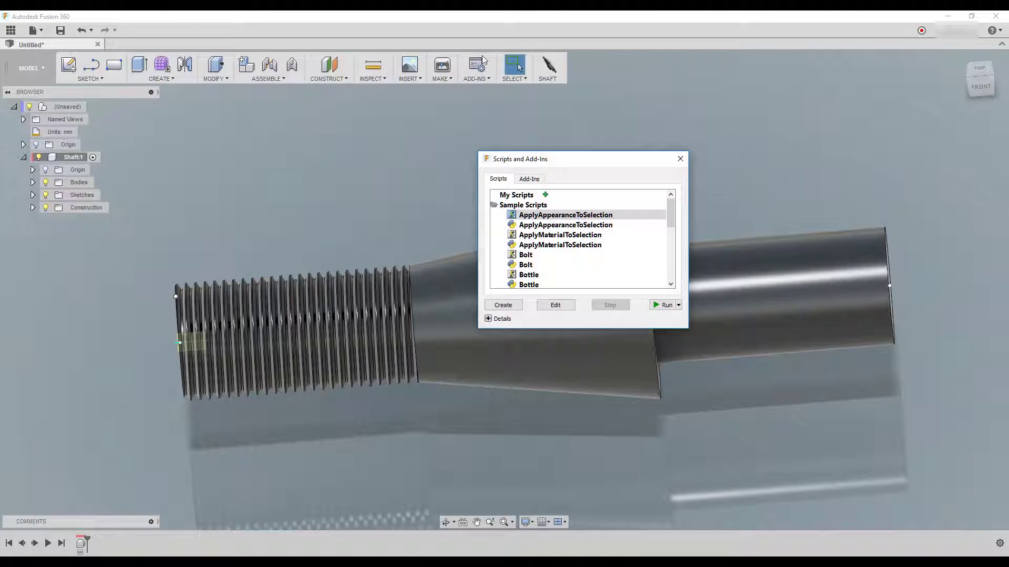
scroll(down, 3)
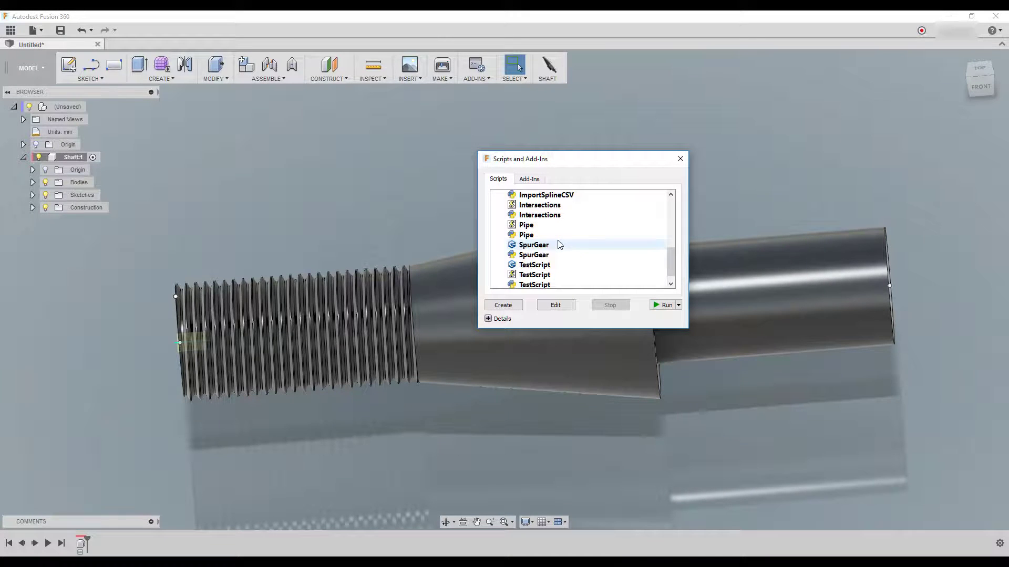
scroll(down, 3)
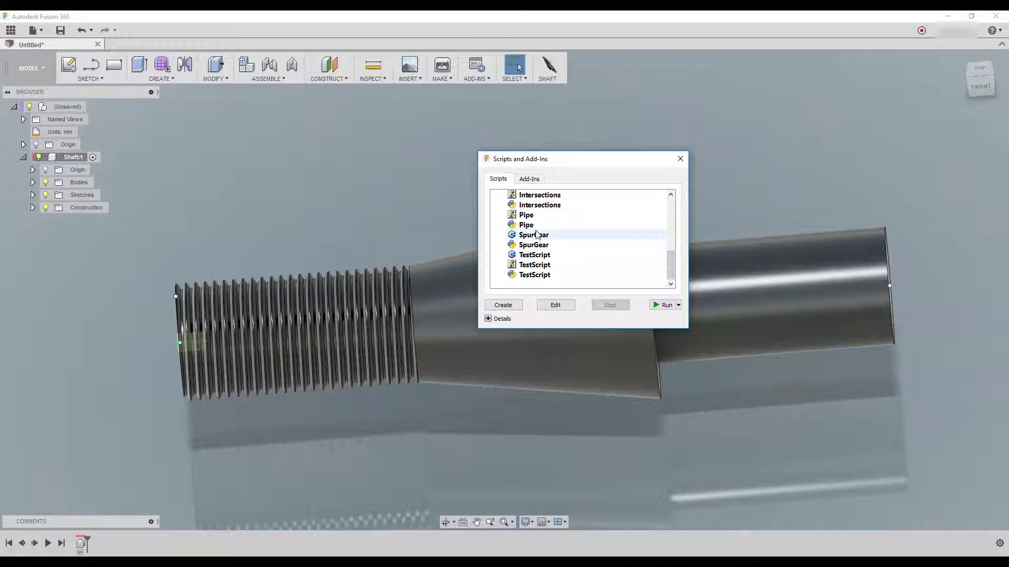
click(527, 225)
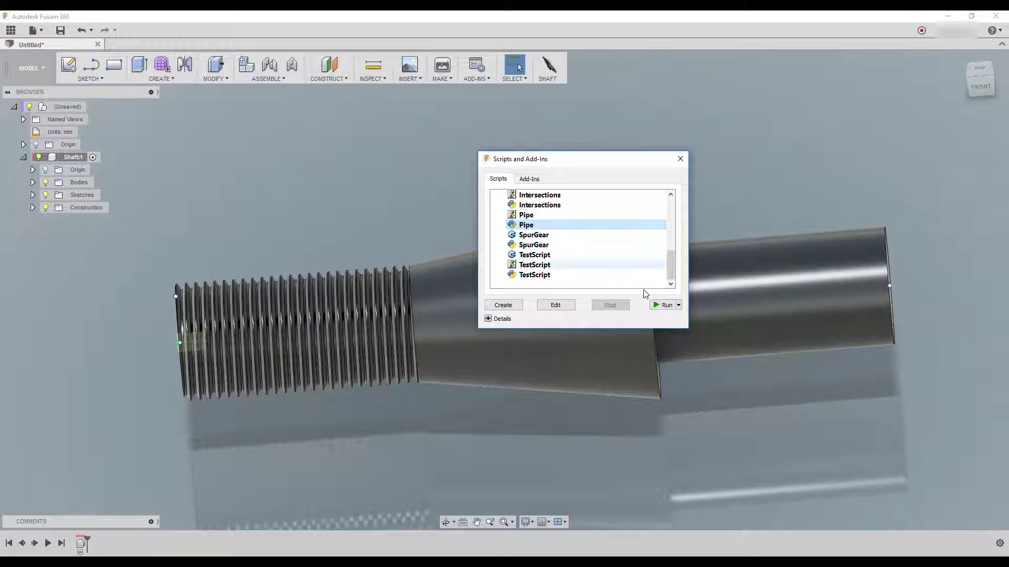
mouse_move(174, 82)
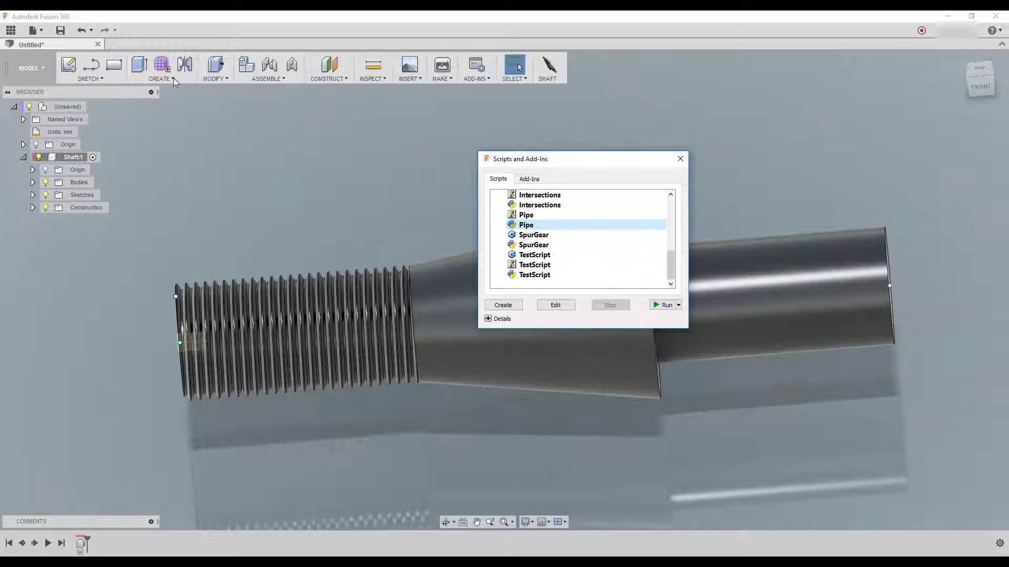
mouse_move(589, 303)
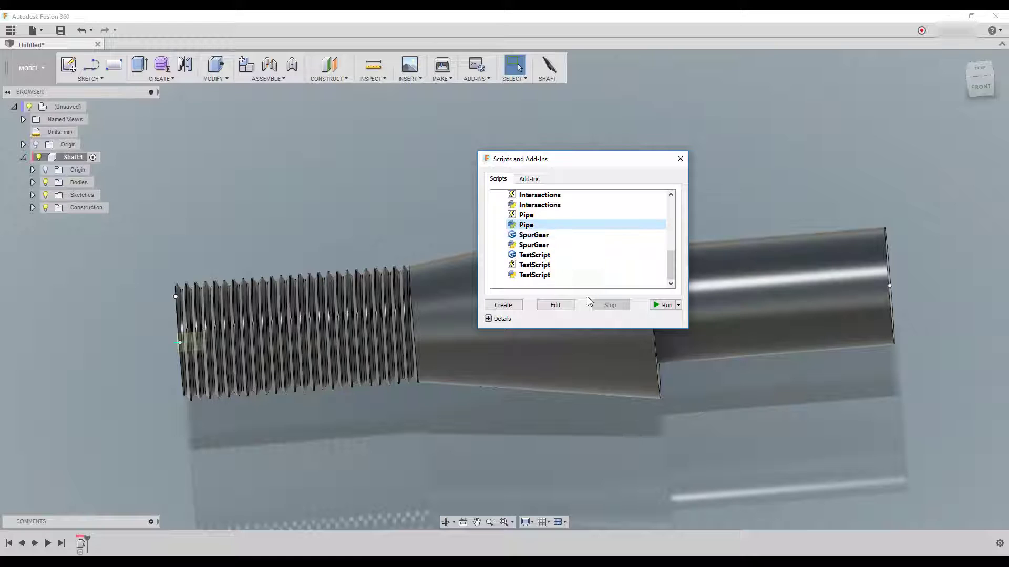
click(528, 179)
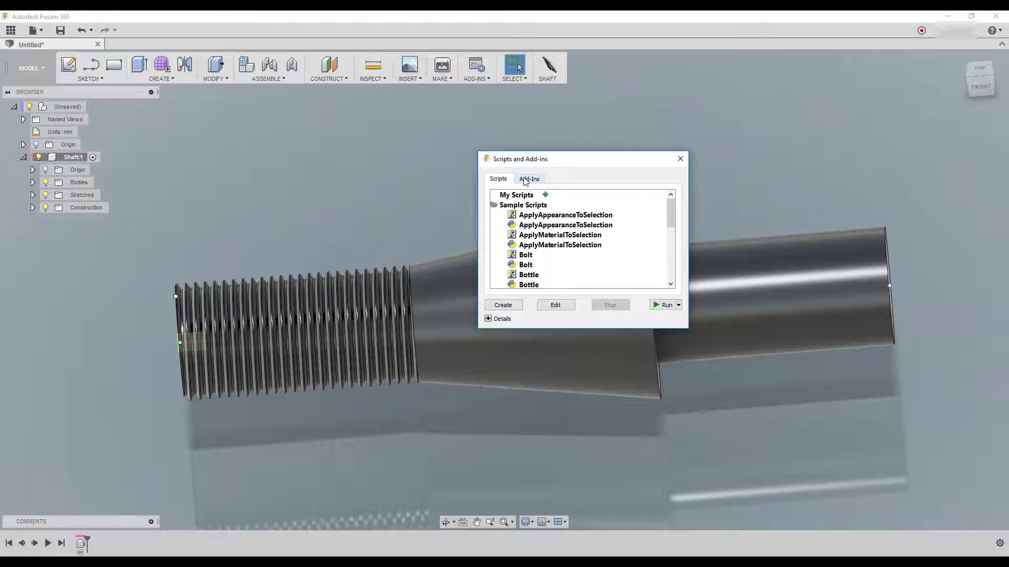
Step: Set the FATHOMmake add-in to run on startup and expand its details
click(528, 179)
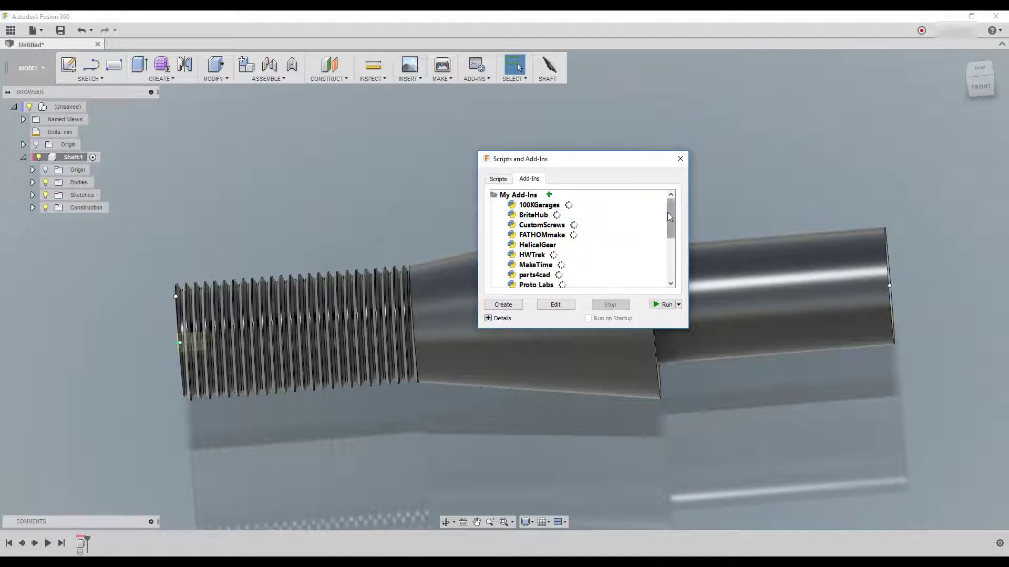
click(542, 225)
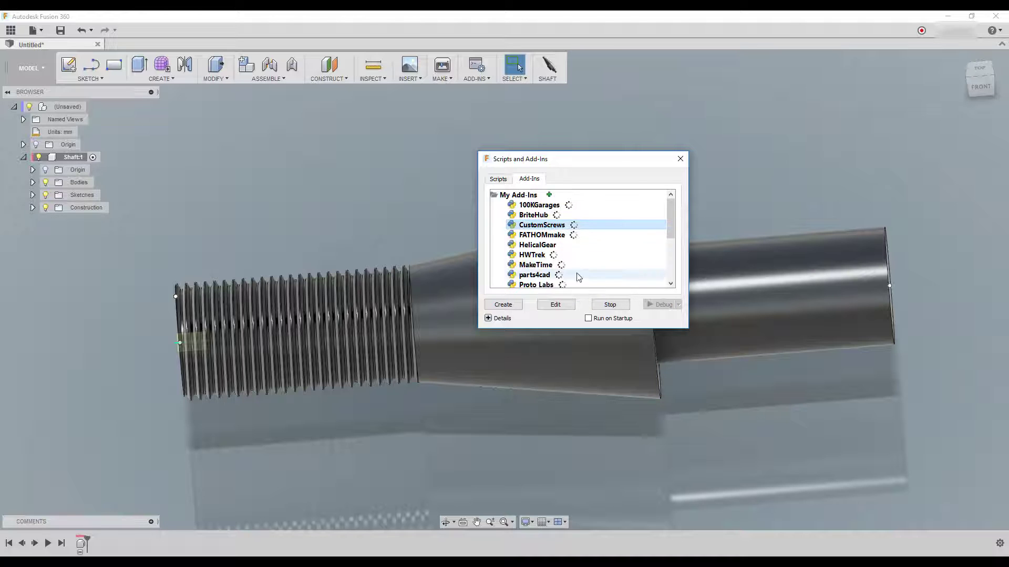
click(537, 245)
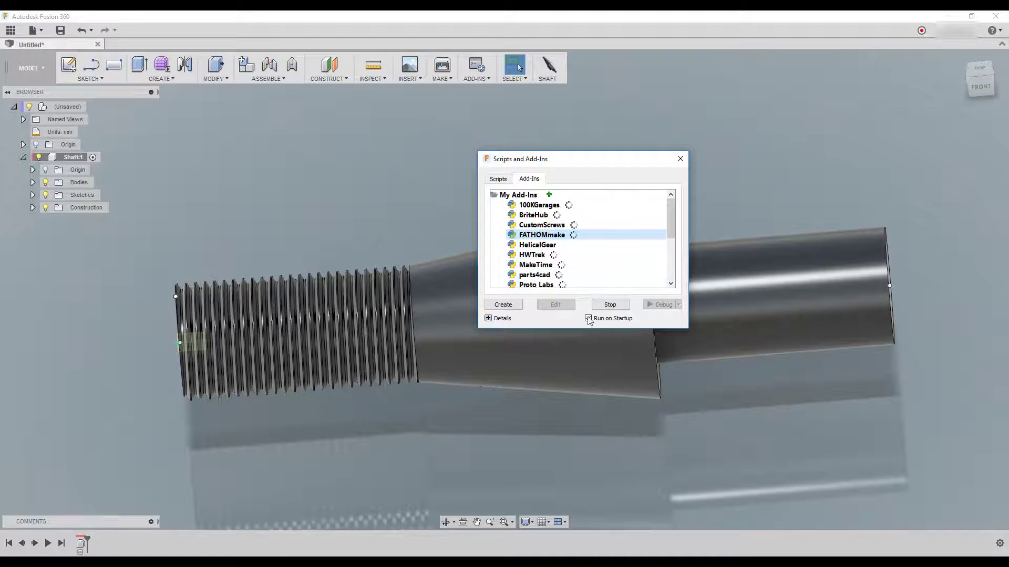
click(586, 319)
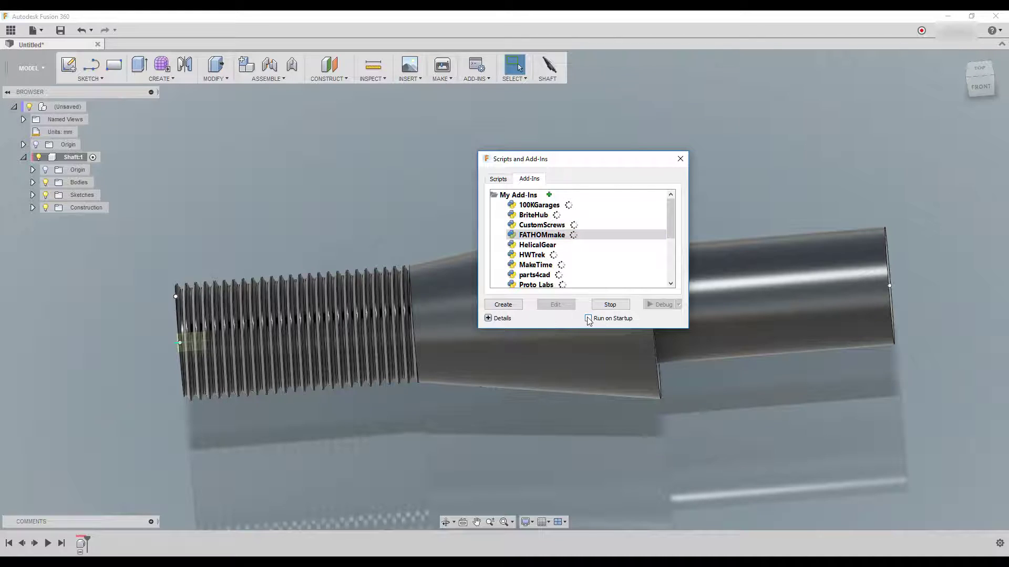
click(488, 317)
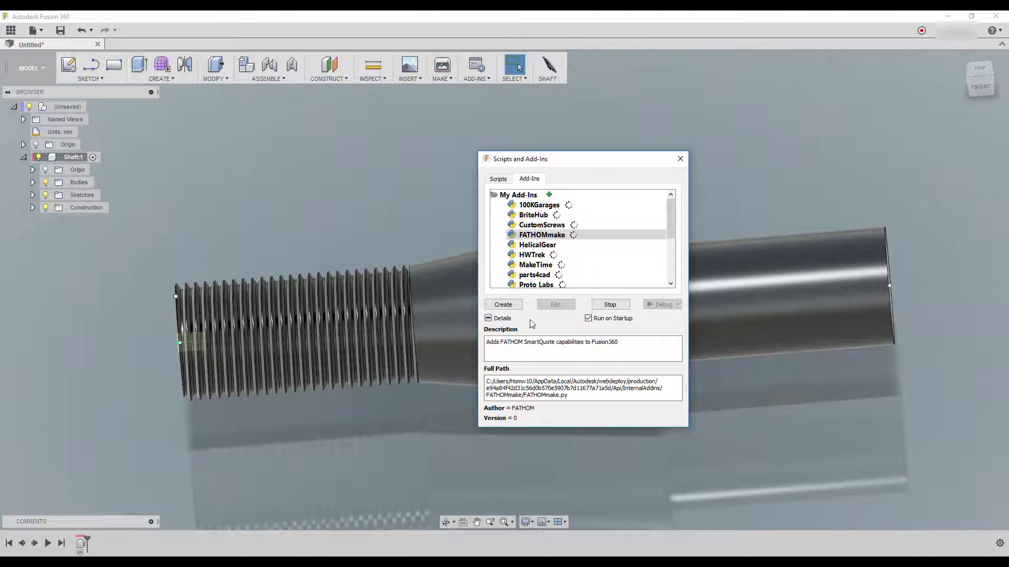
Step: Run the SpurGear sample add-in so its Spur Gear command becomes available
scroll(down, 3)
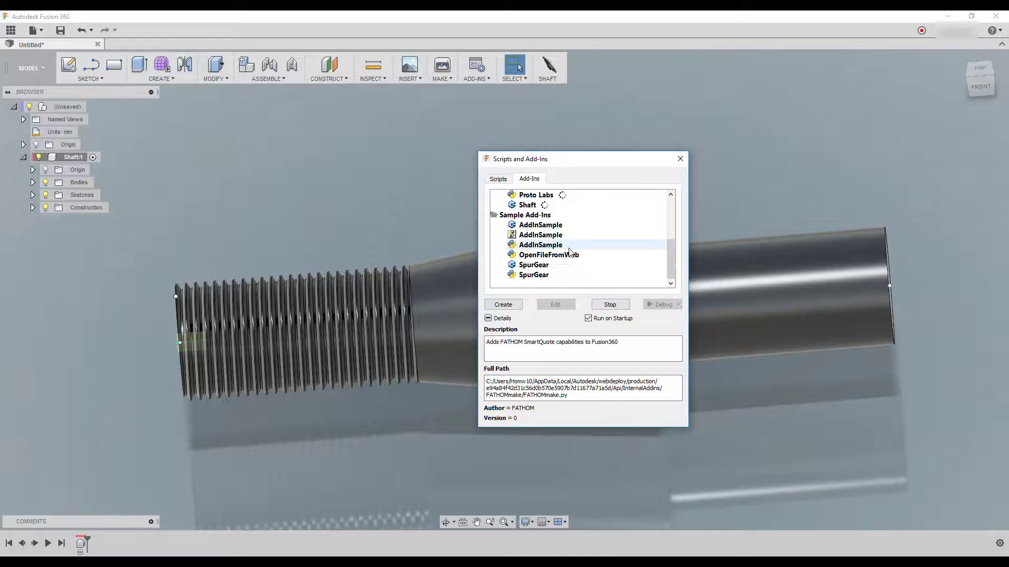
click(534, 265)
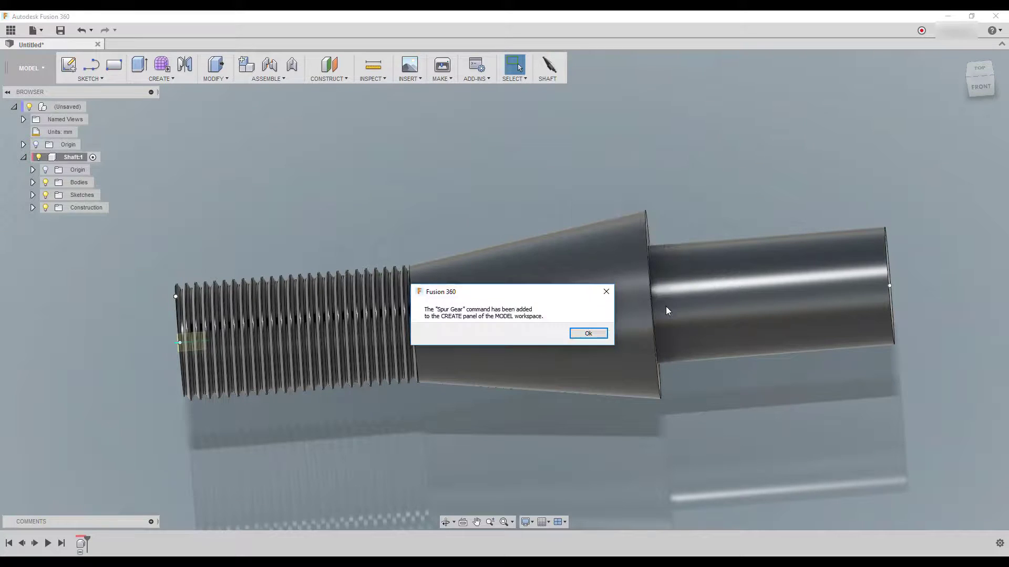
Step: Acknowledge the message and launch the Spur Gear command from the Create menu
click(588, 333)
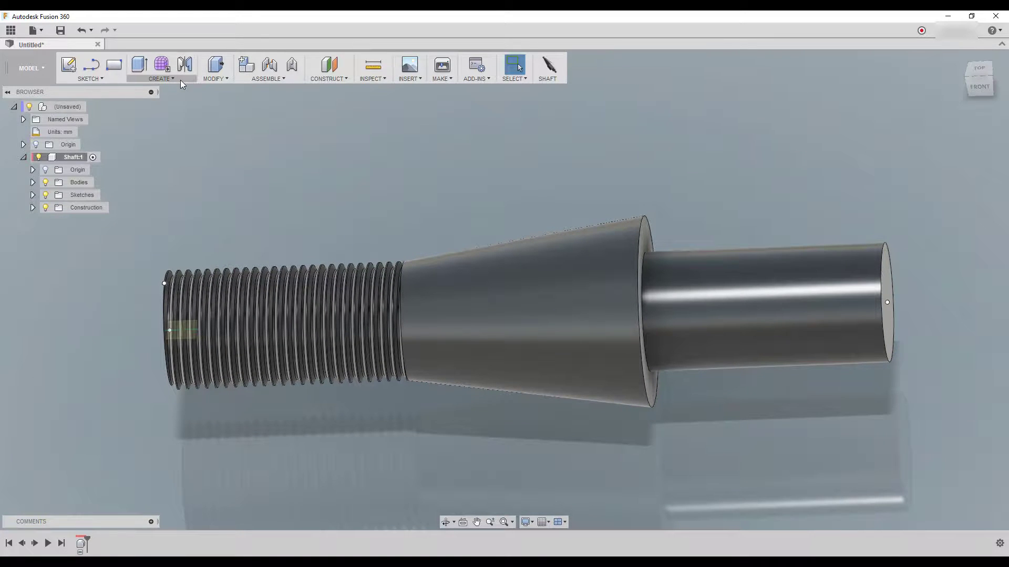
click(160, 70)
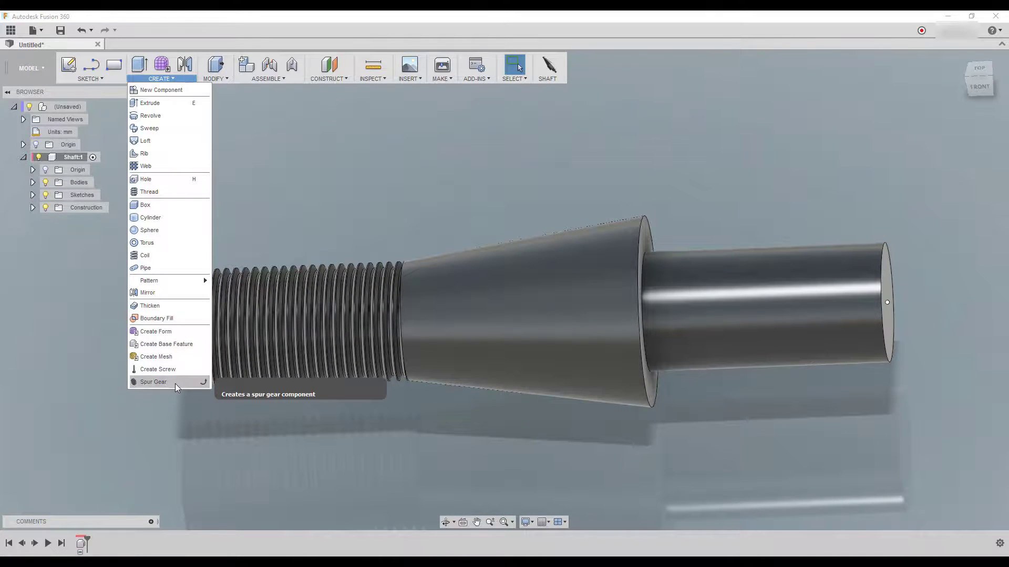
click(153, 382)
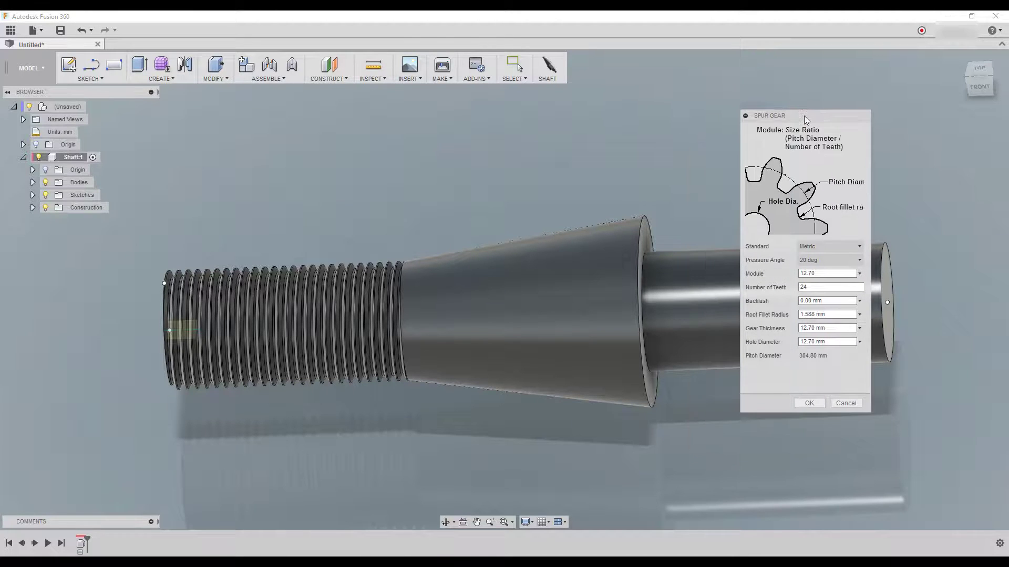